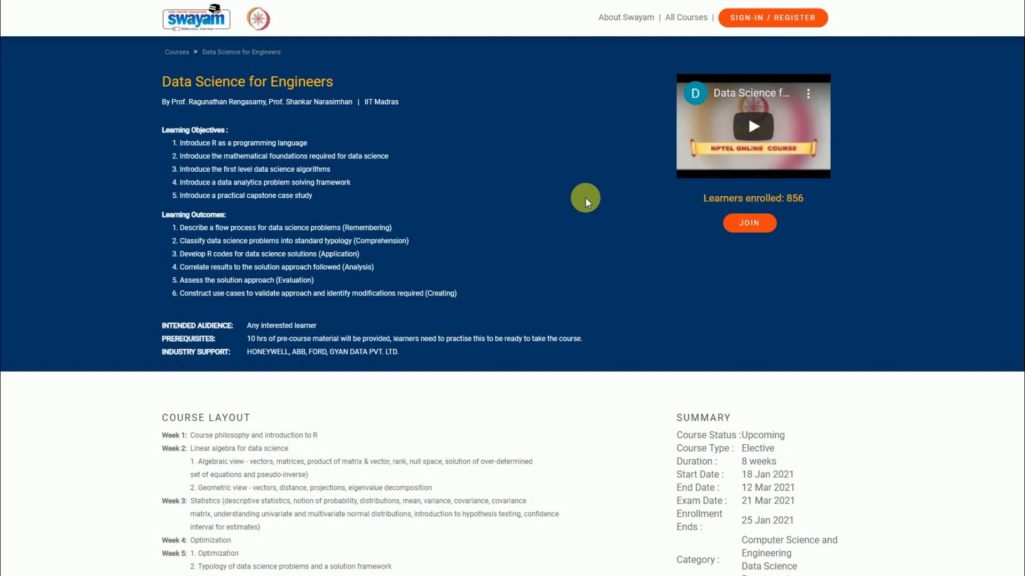
{"action": "mouse_move", "coordinate": [520, 174]}
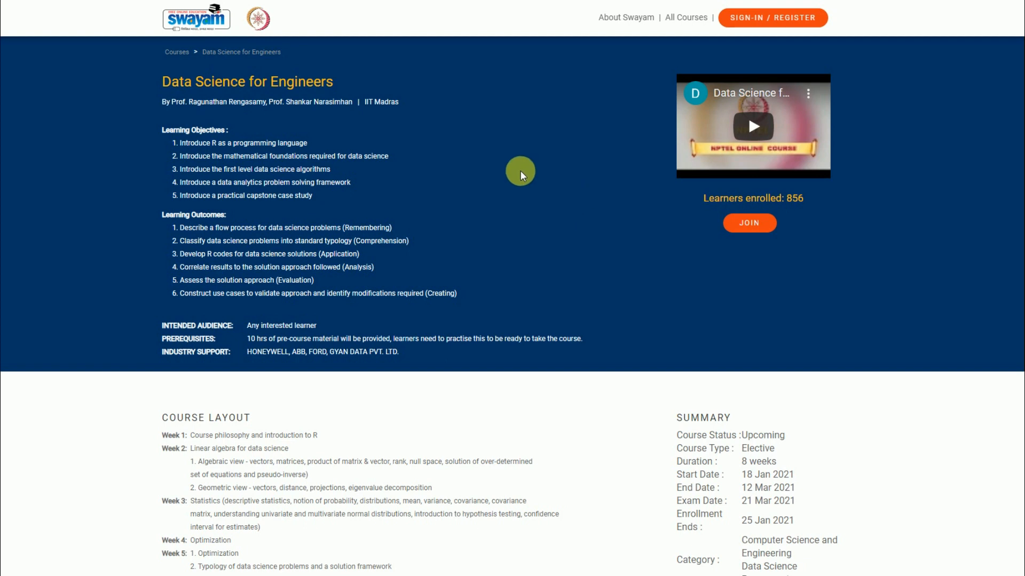
{"action": "mouse_move", "coordinate": [486, 161]}
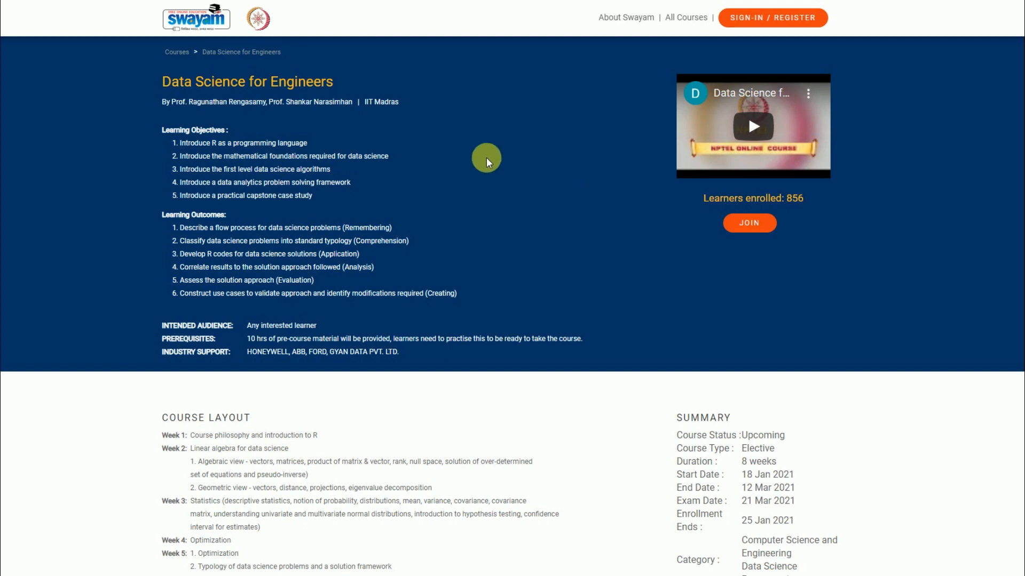
{"action": "mouse_move", "coordinate": [807, 206]}
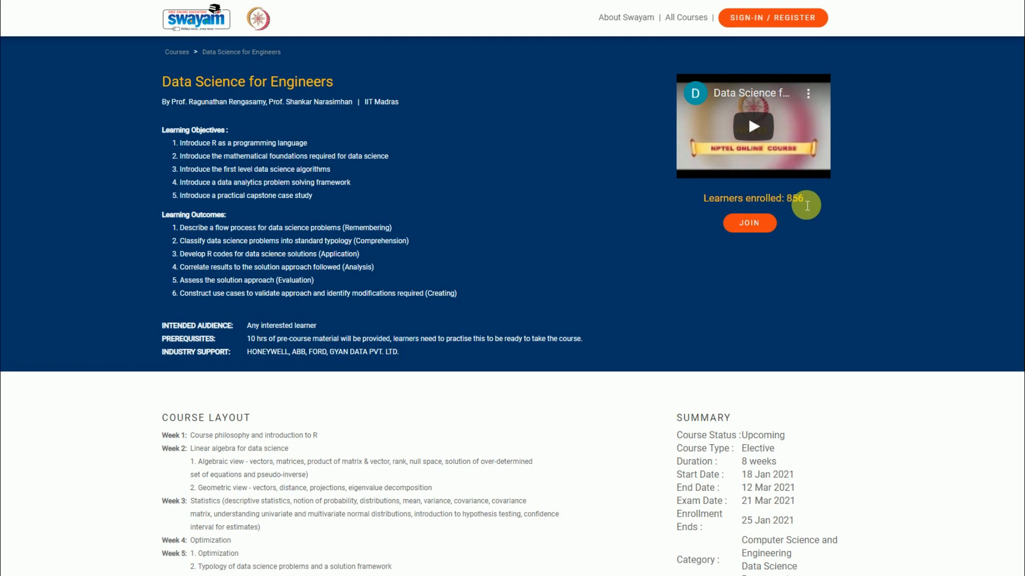
{"action": "mouse_move", "coordinate": [791, 205]}
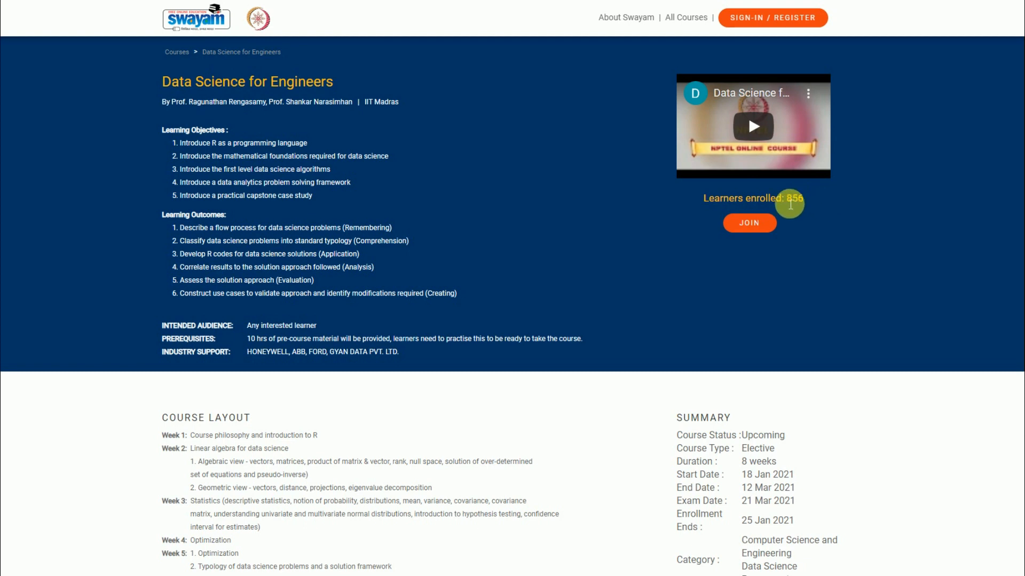
{"action": "mouse_move", "coordinate": [649, 195]}
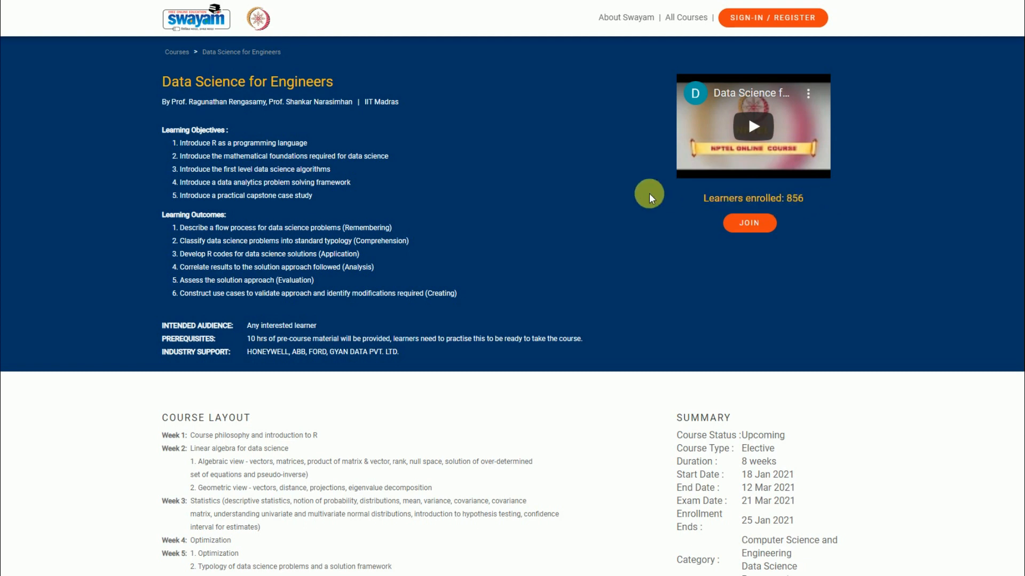
{"action": "mouse_move", "coordinate": [742, 197]}
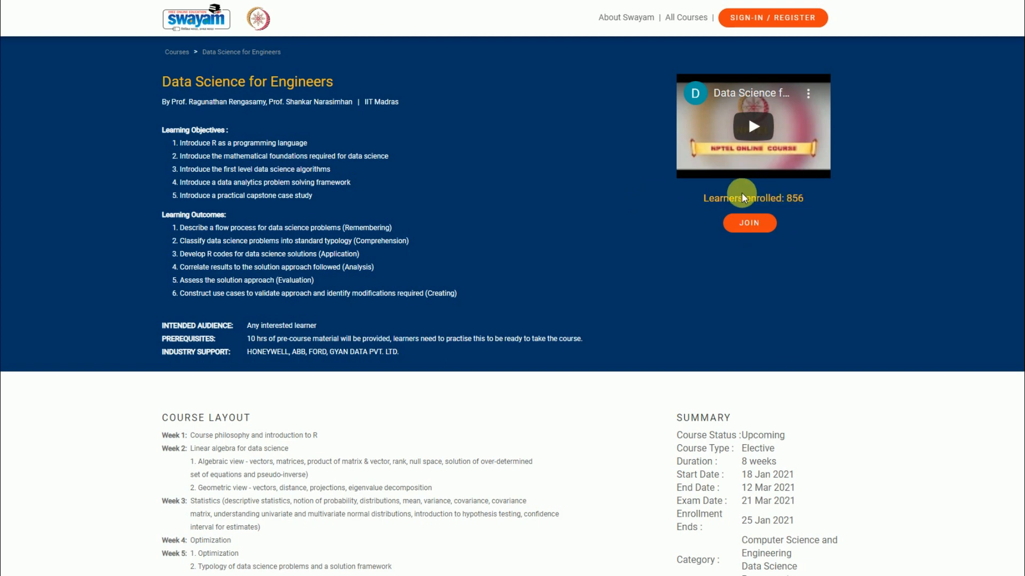
{"action": "mouse_move", "coordinate": [692, 216]}
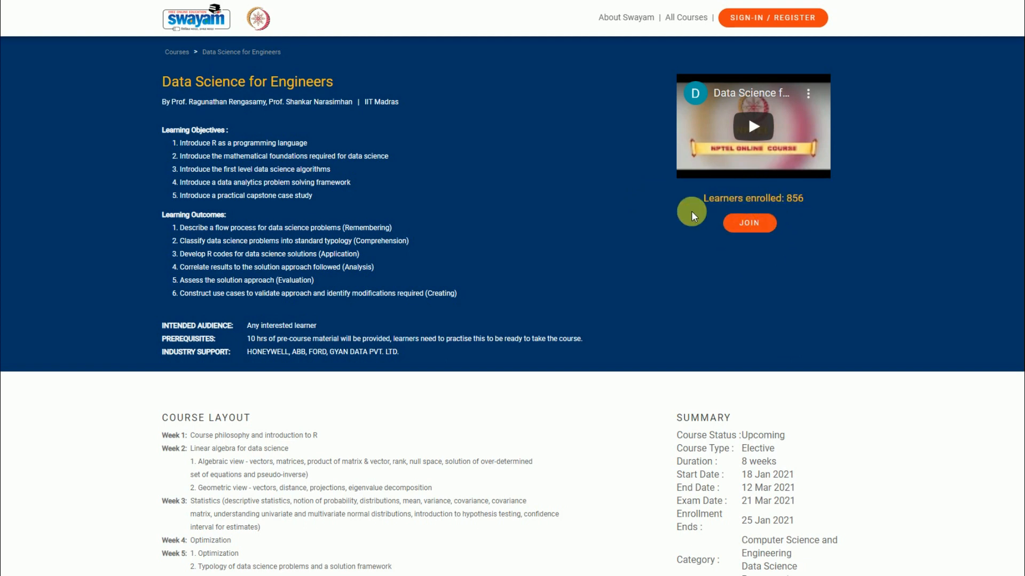
{"action": "mouse_move", "coordinate": [637, 162]}
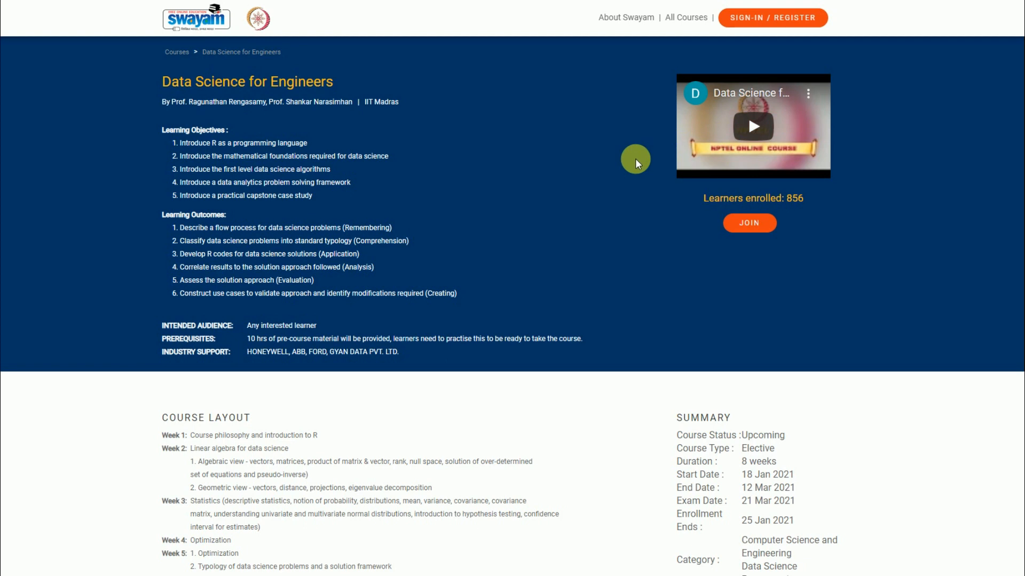
{"action": "mouse_move", "coordinate": [481, 128]}
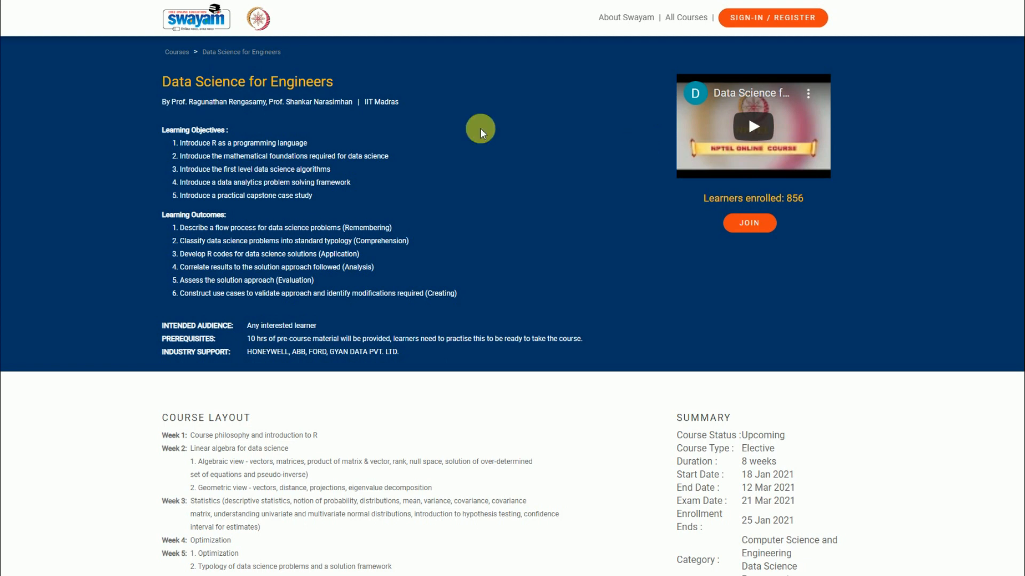
{"action": "mouse_move", "coordinate": [192, 108]}
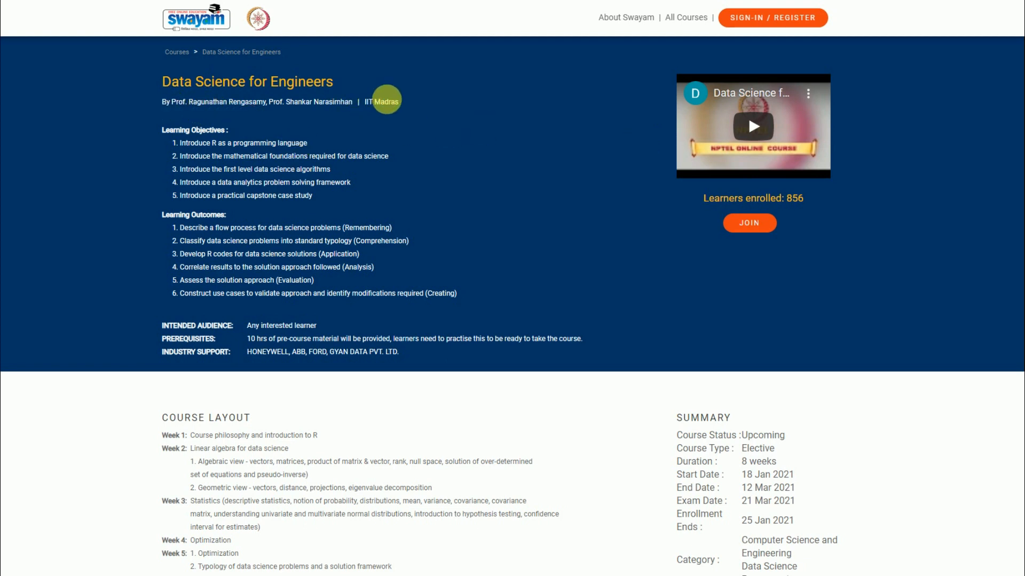
{"action": "mouse_move", "coordinate": [201, 103]}
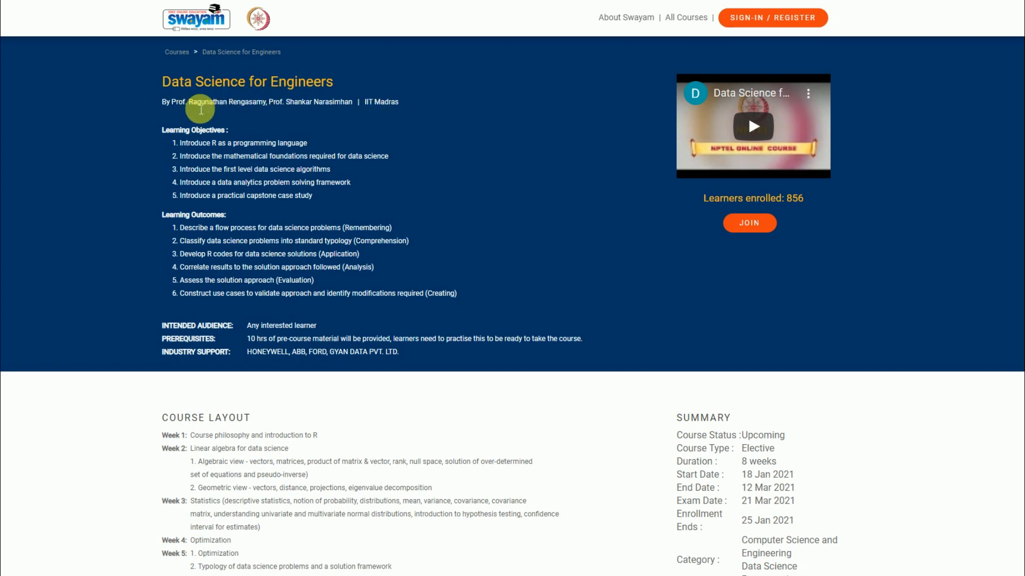
{"action": "mouse_move", "coordinate": [247, 100]}
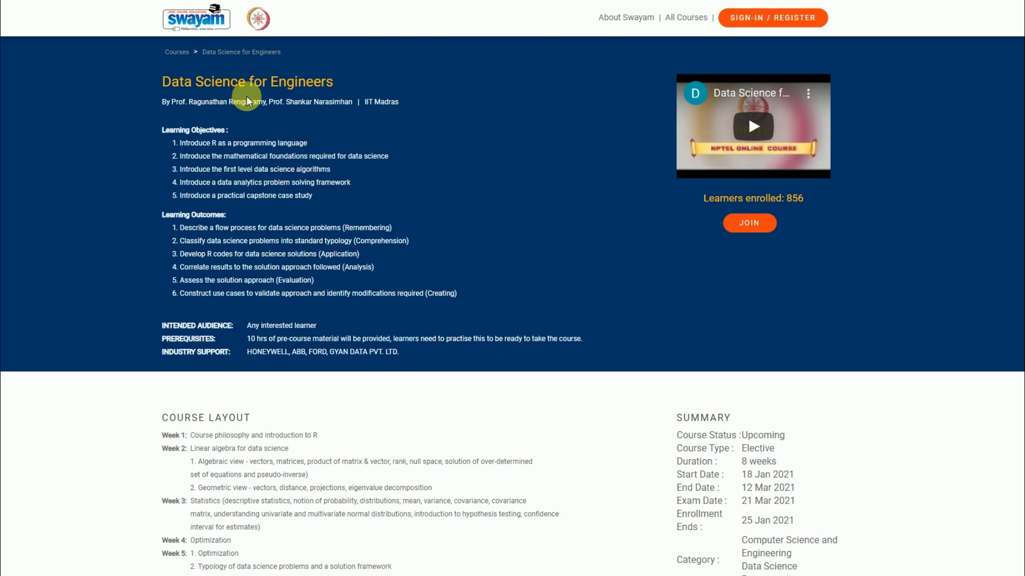
{"action": "mouse_move", "coordinate": [314, 107]}
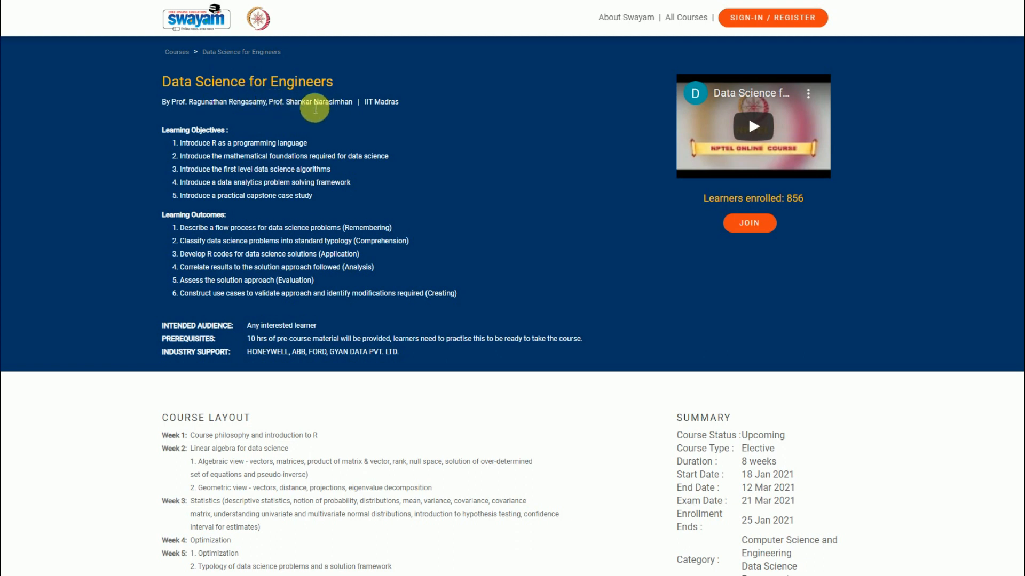
{"action": "mouse_move", "coordinate": [351, 128]}
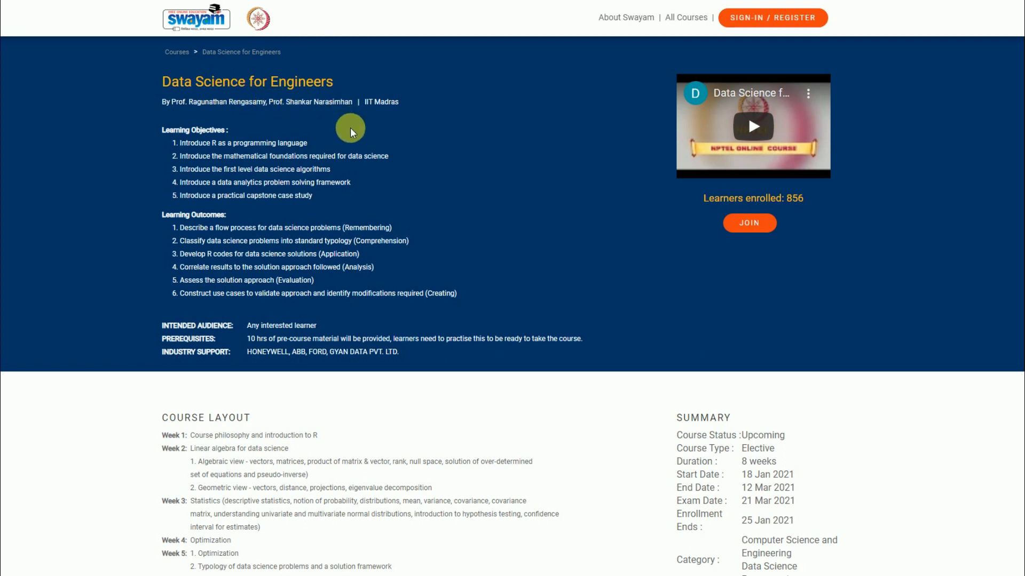
{"action": "mouse_move", "coordinate": [245, 129]}
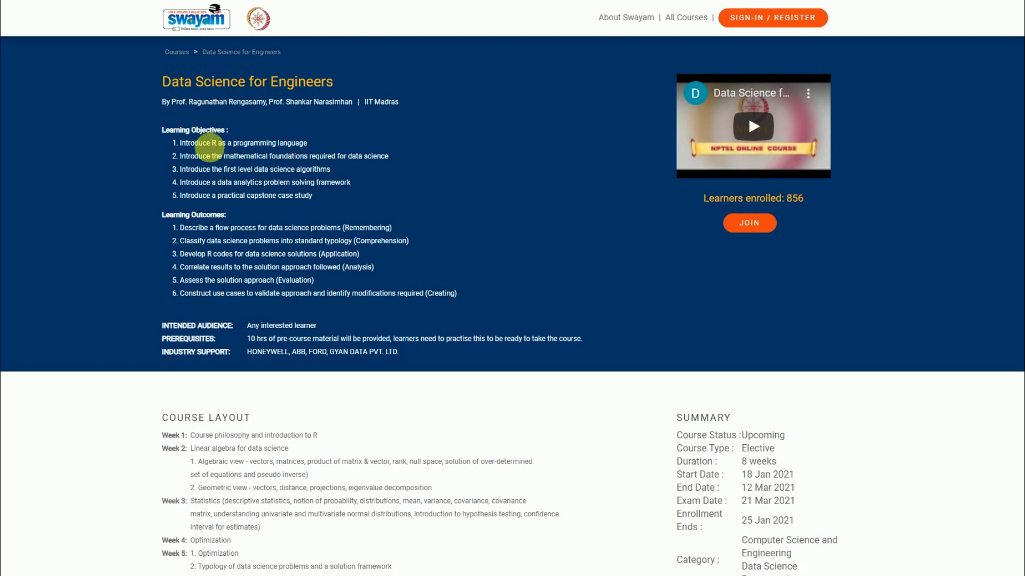
{"action": "mouse_move", "coordinate": [330, 141]}
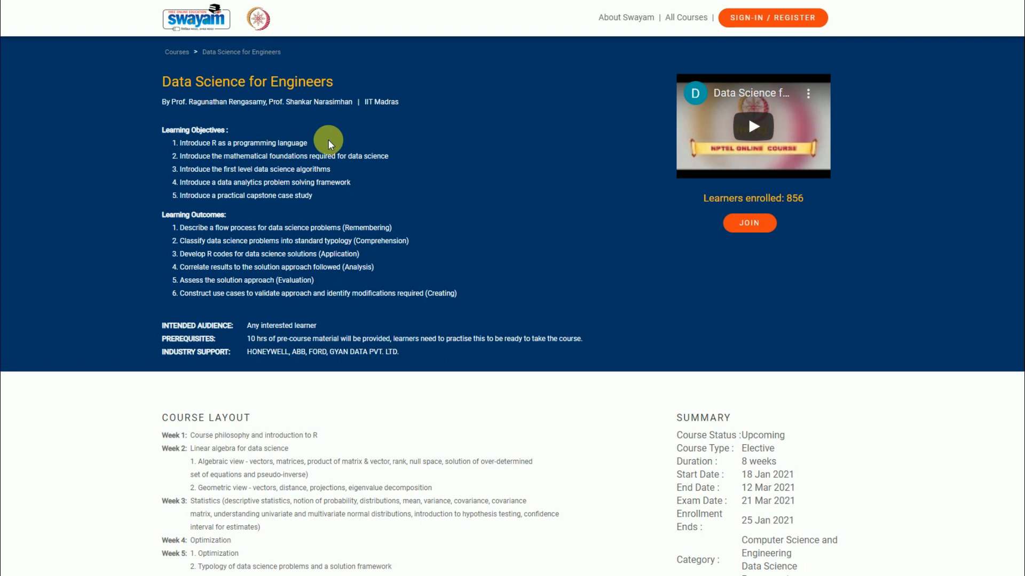
{"action": "mouse_move", "coordinate": [321, 144]}
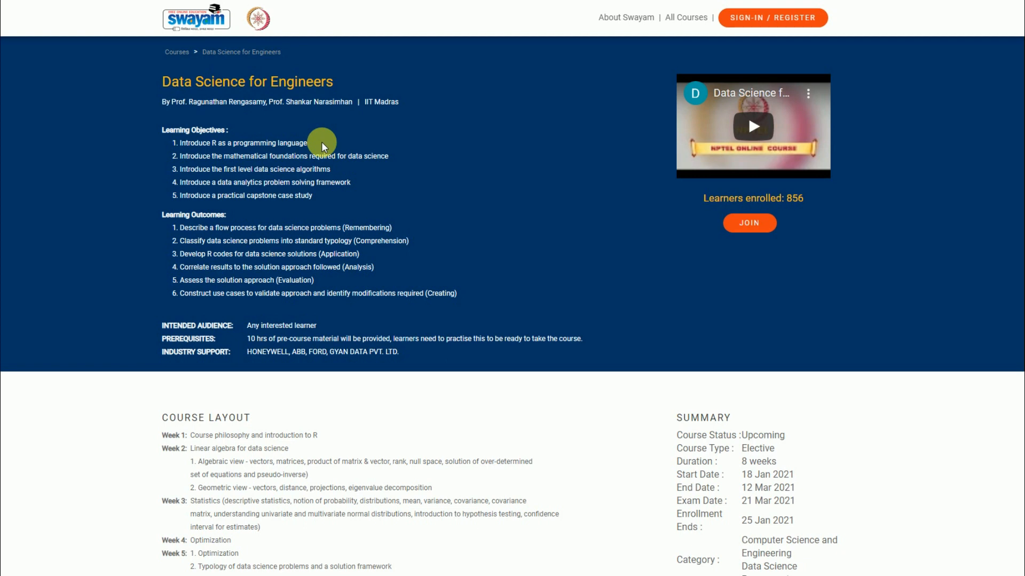
{"action": "mouse_move", "coordinate": [357, 163]}
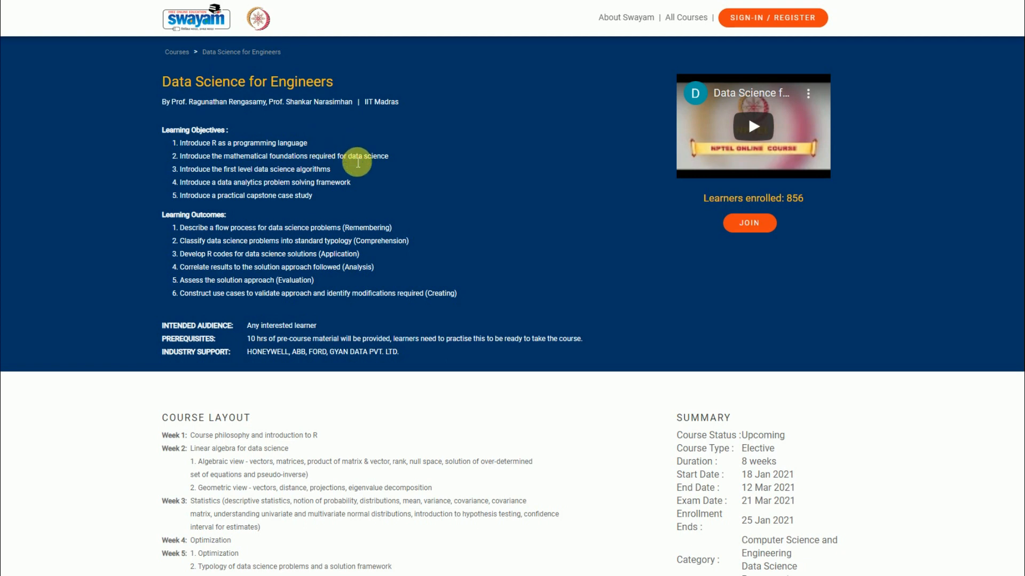
{"action": "mouse_move", "coordinate": [364, 162]}
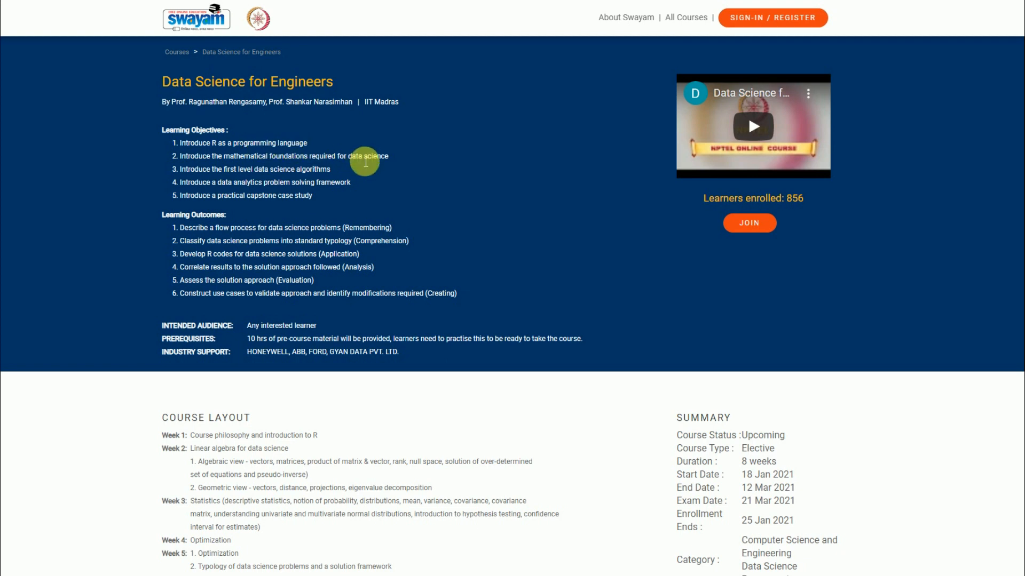
{"action": "mouse_move", "coordinate": [348, 162]}
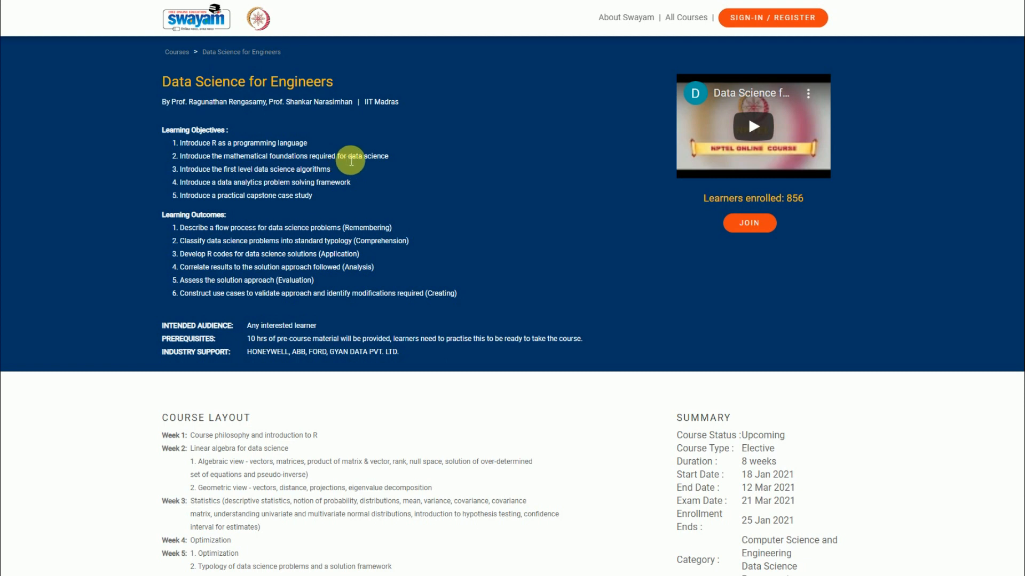
{"action": "mouse_move", "coordinate": [371, 161]}
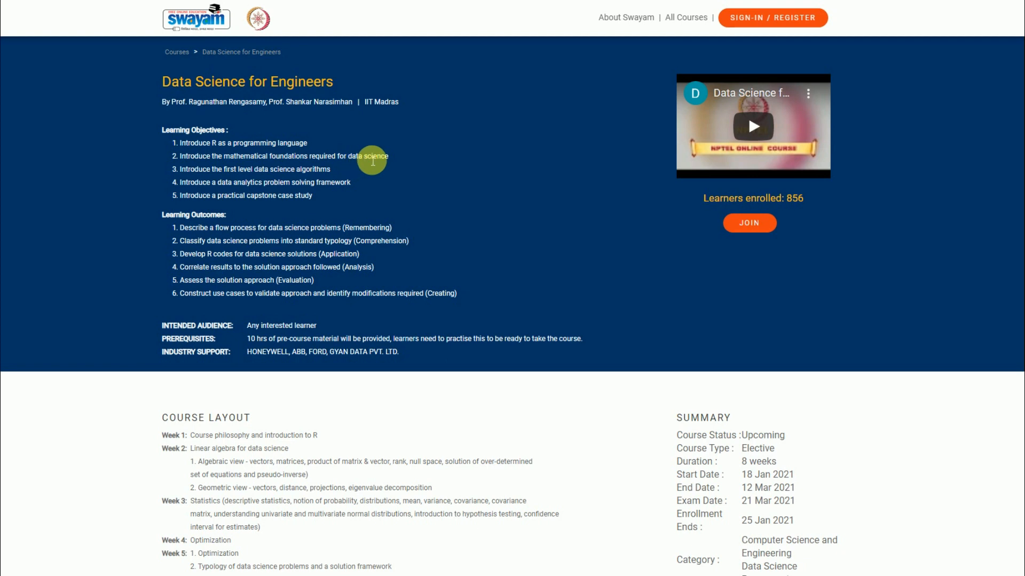
{"action": "mouse_move", "coordinate": [390, 161]}
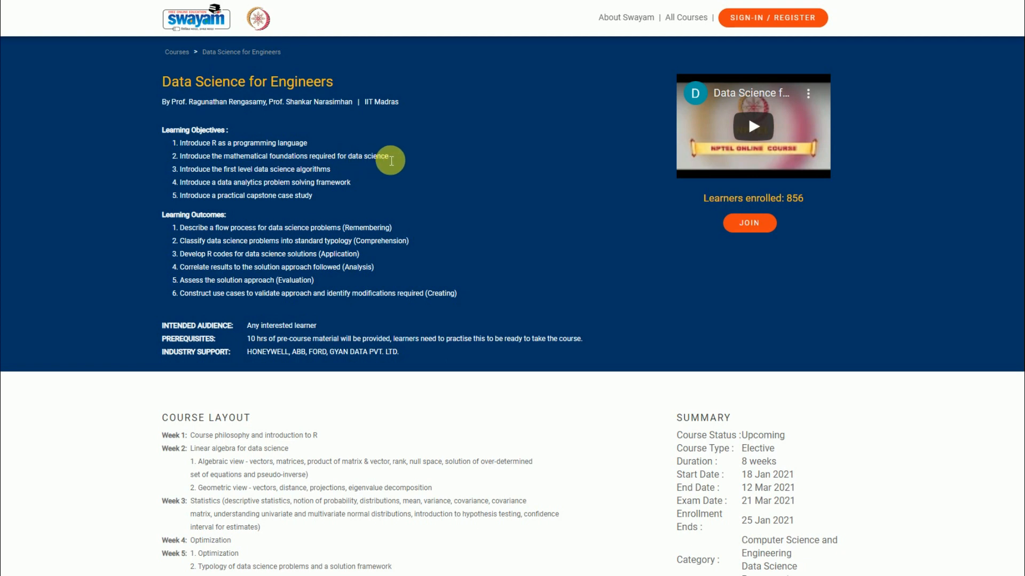
{"action": "mouse_move", "coordinate": [395, 188]}
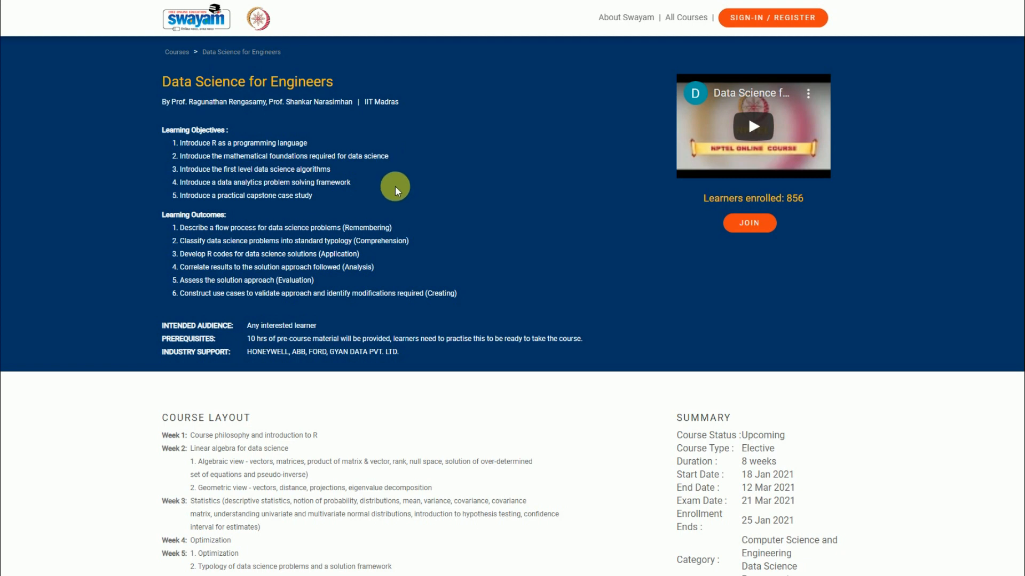
{"action": "mouse_move", "coordinate": [353, 156]}
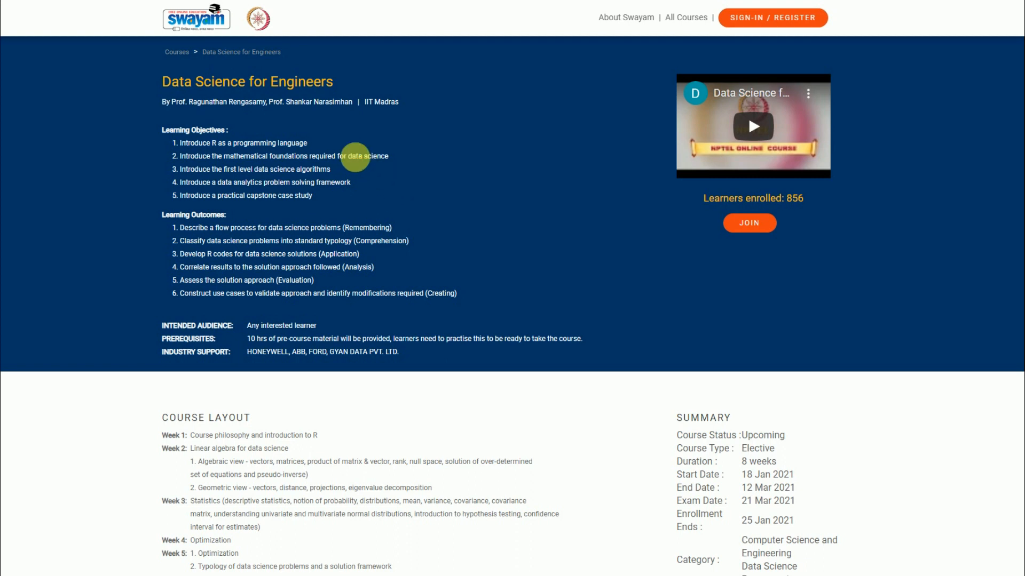
{"action": "mouse_move", "coordinate": [213, 147]}
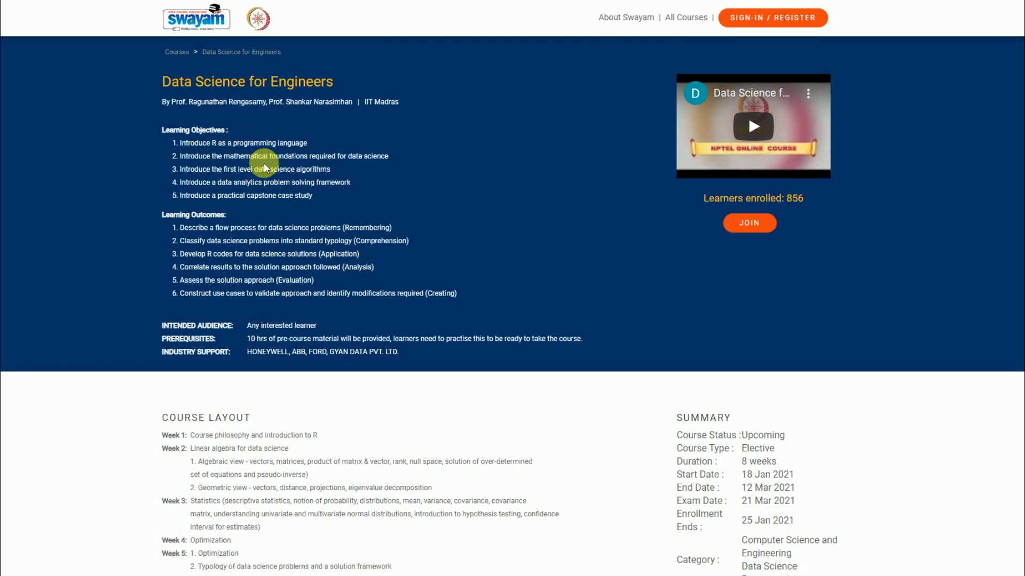
{"action": "mouse_move", "coordinate": [217, 147]}
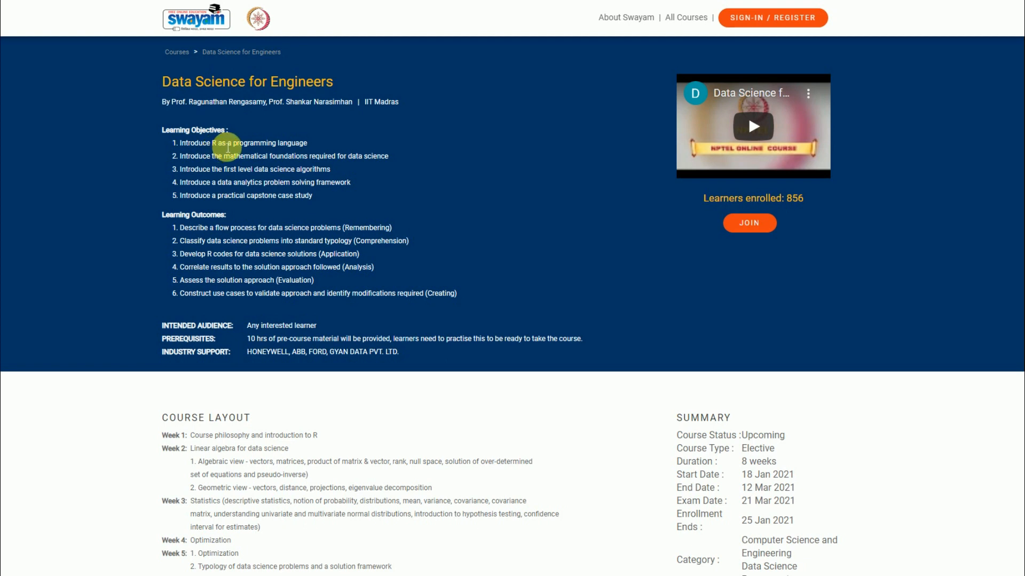
{"action": "mouse_move", "coordinate": [299, 143]}
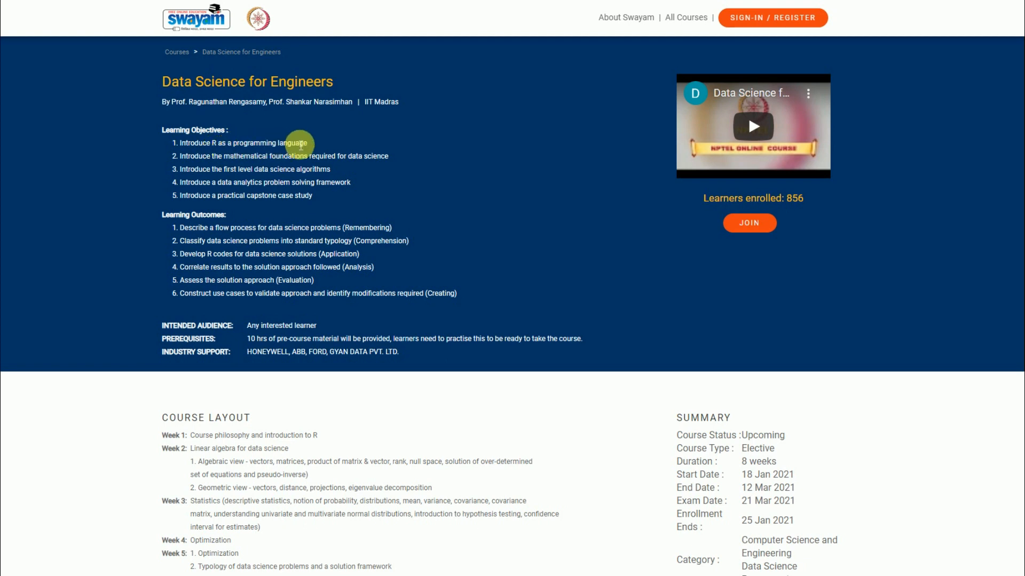
{"action": "mouse_move", "coordinate": [311, 145]}
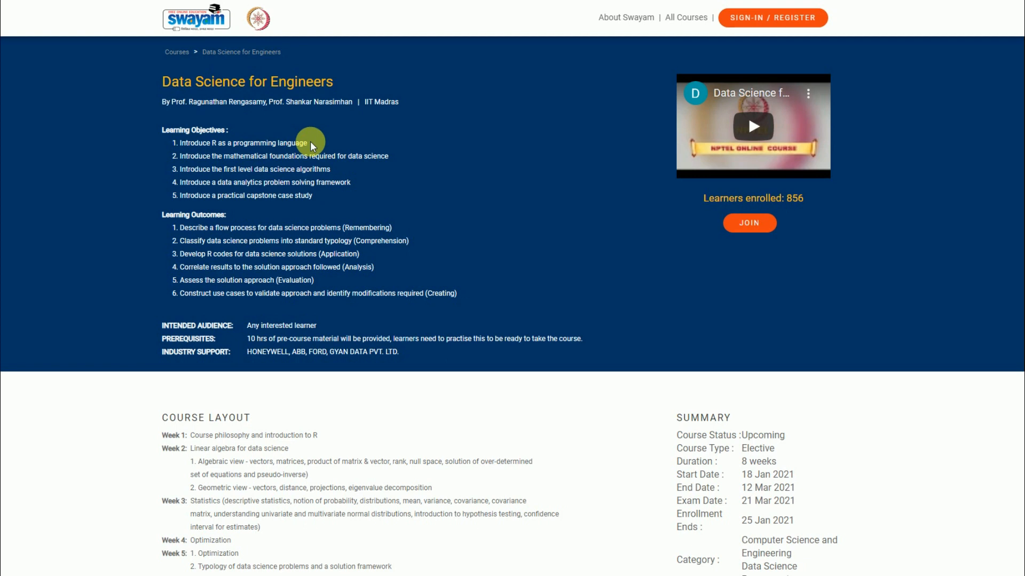
{"action": "mouse_move", "coordinate": [329, 143]}
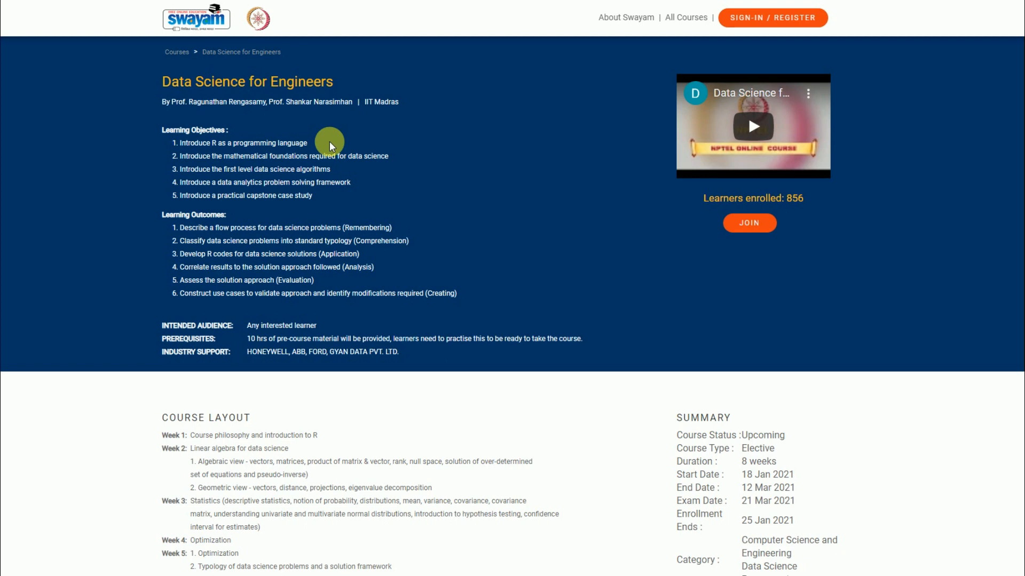
{"action": "mouse_move", "coordinate": [397, 176]}
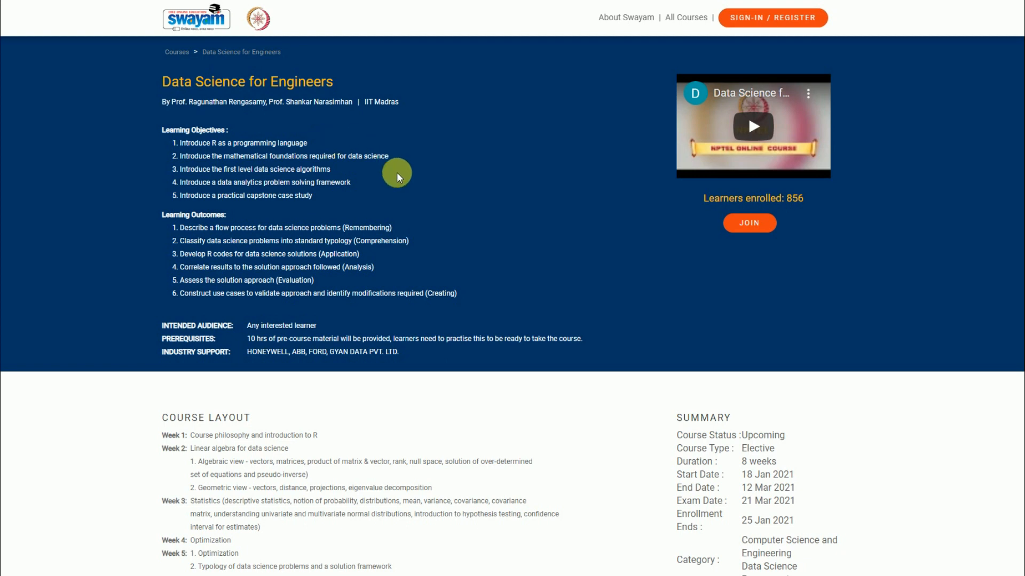
{"action": "mouse_move", "coordinate": [189, 129]}
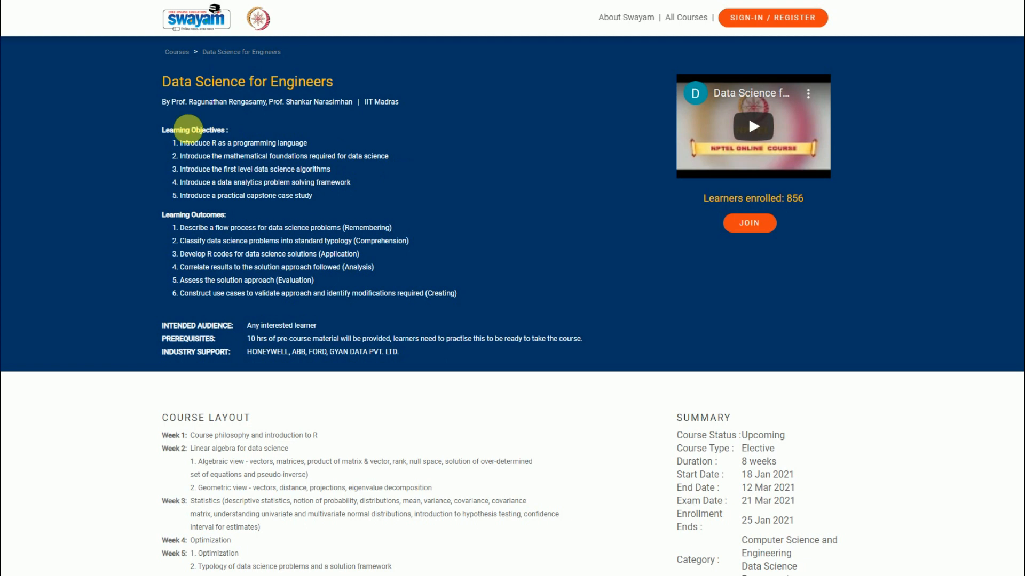
{"action": "mouse_move", "coordinate": [227, 186]}
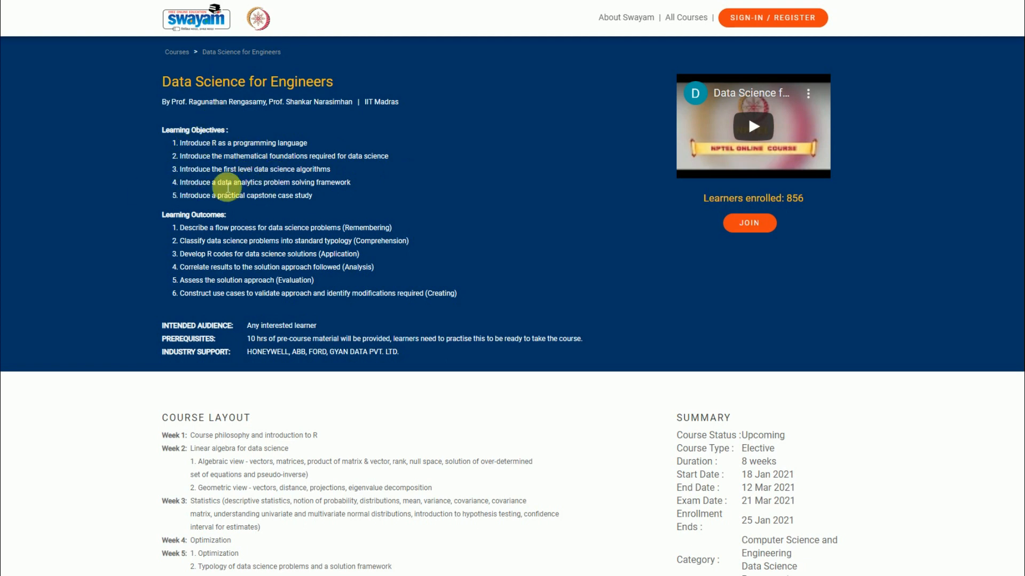
{"action": "mouse_move", "coordinate": [216, 277]}
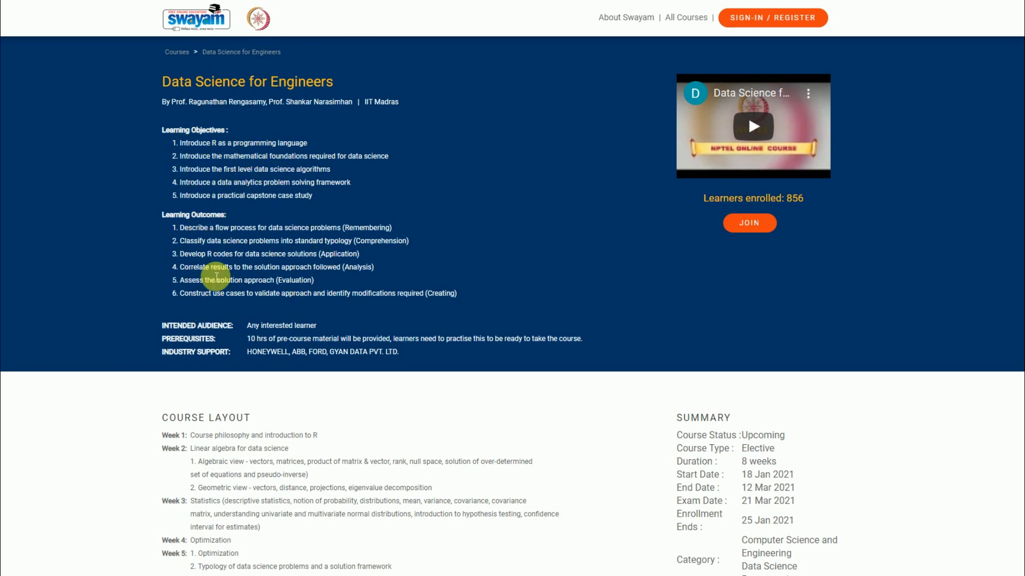
{"action": "mouse_move", "coordinate": [433, 232]}
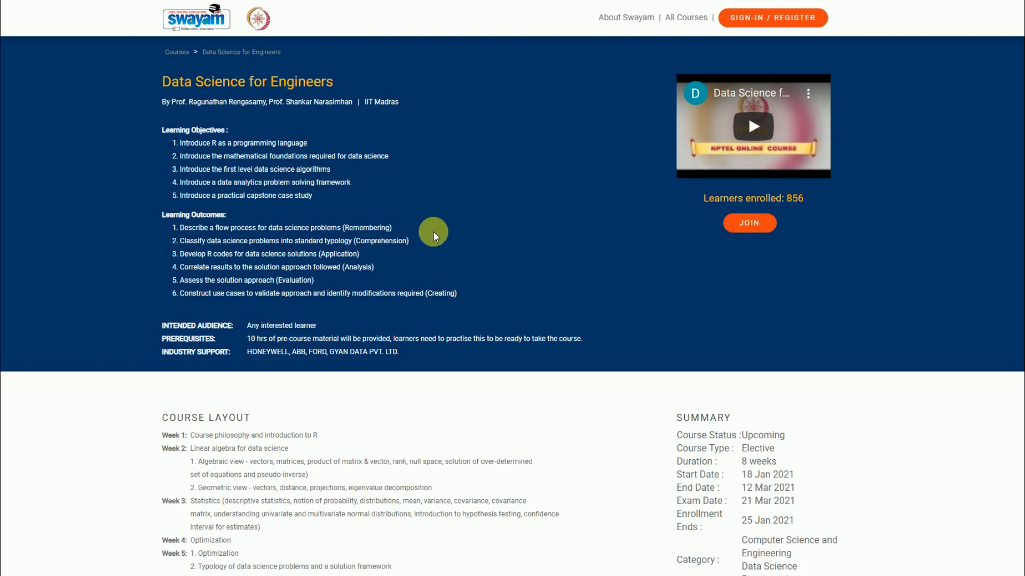
{"action": "mouse_move", "coordinate": [248, 308]}
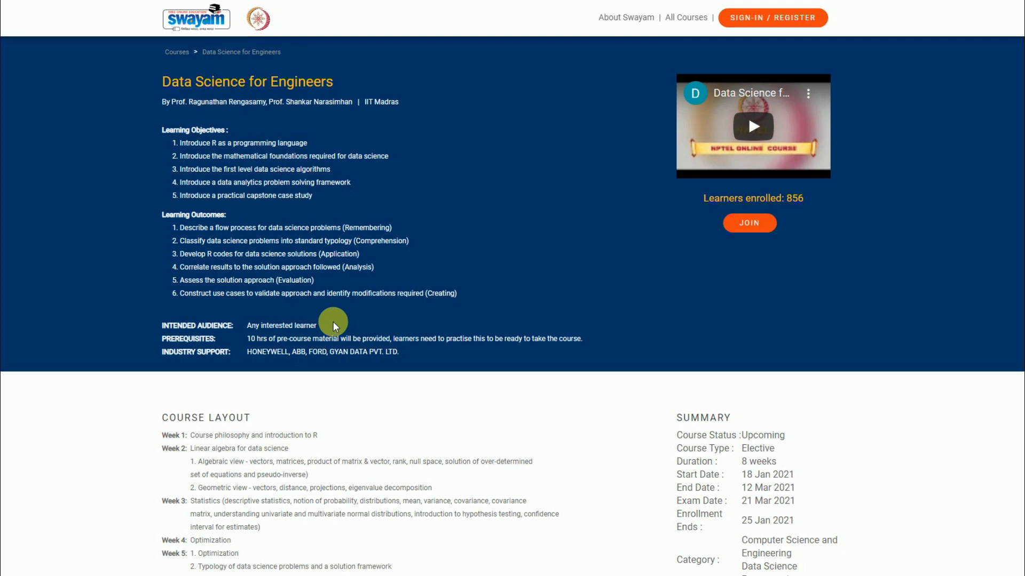
{"action": "mouse_move", "coordinate": [331, 309]}
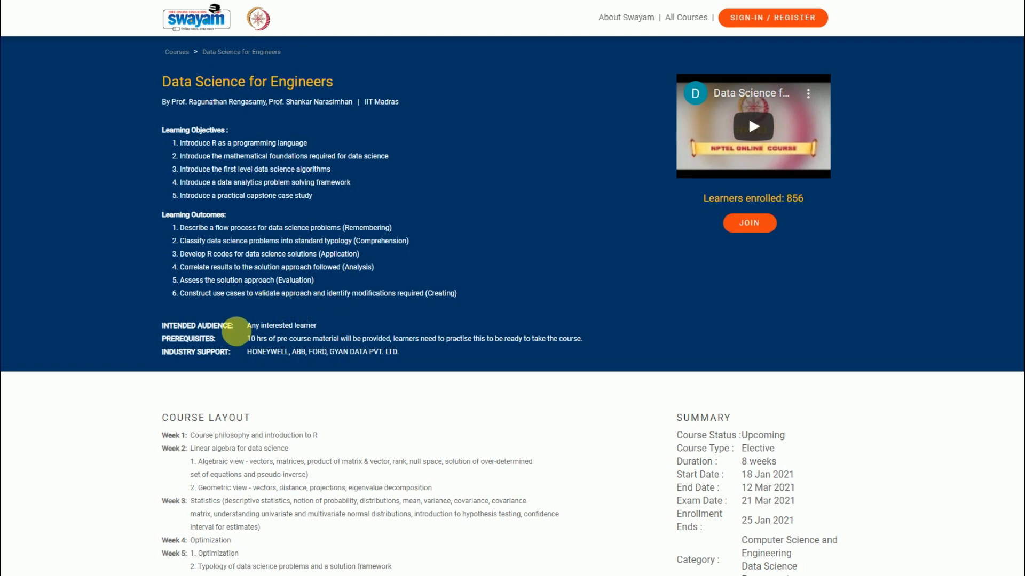
{"action": "mouse_move", "coordinate": [260, 341]}
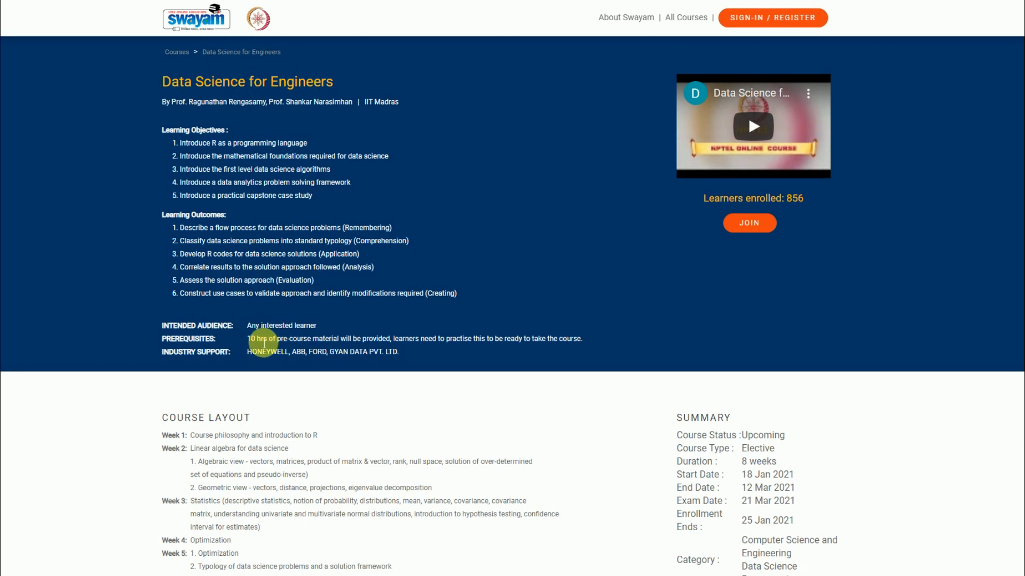
{"action": "mouse_move", "coordinate": [364, 344]}
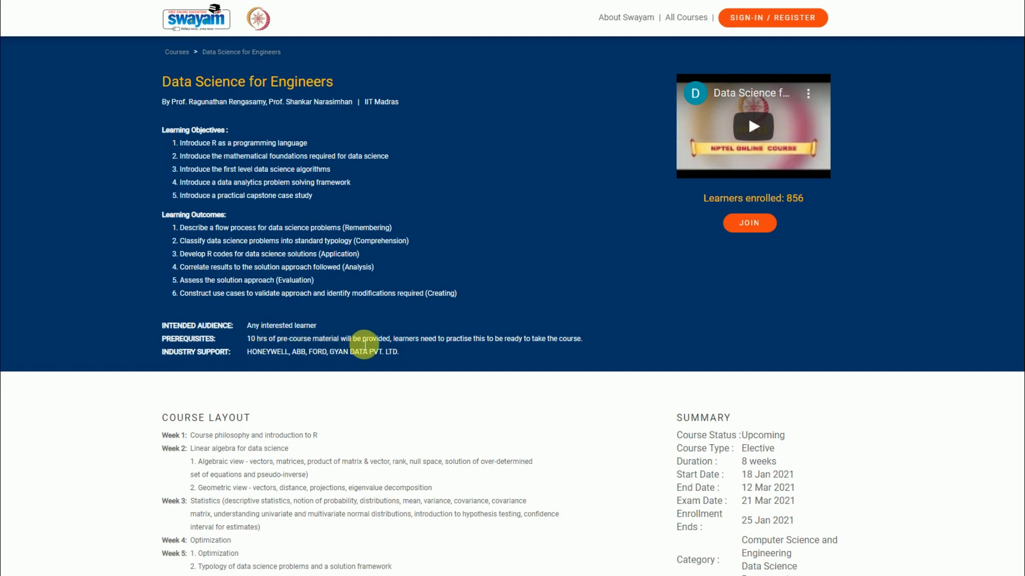
{"action": "mouse_move", "coordinate": [379, 321]}
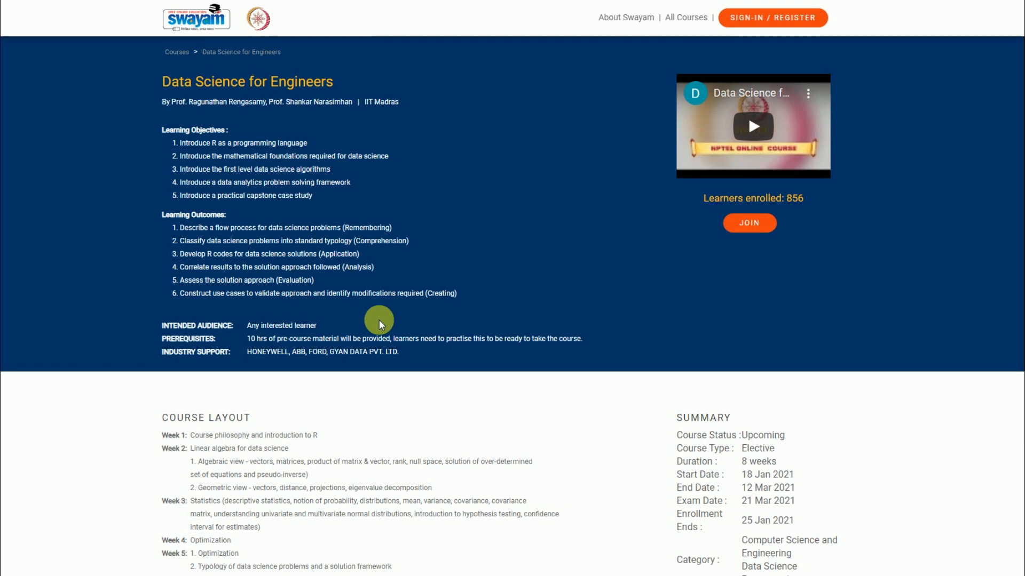
{"action": "mouse_move", "coordinate": [369, 324]}
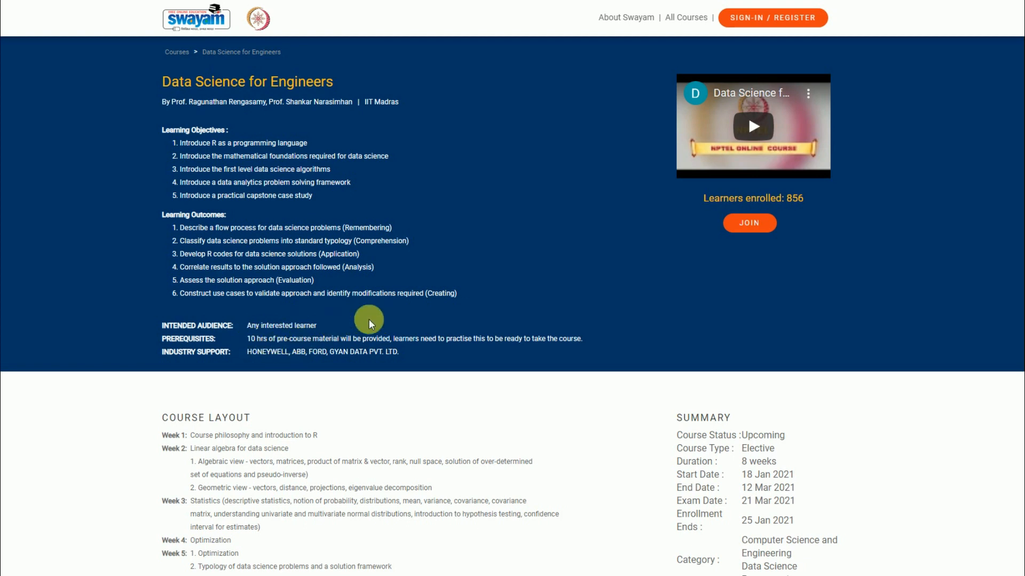
{"action": "mouse_move", "coordinate": [384, 320]}
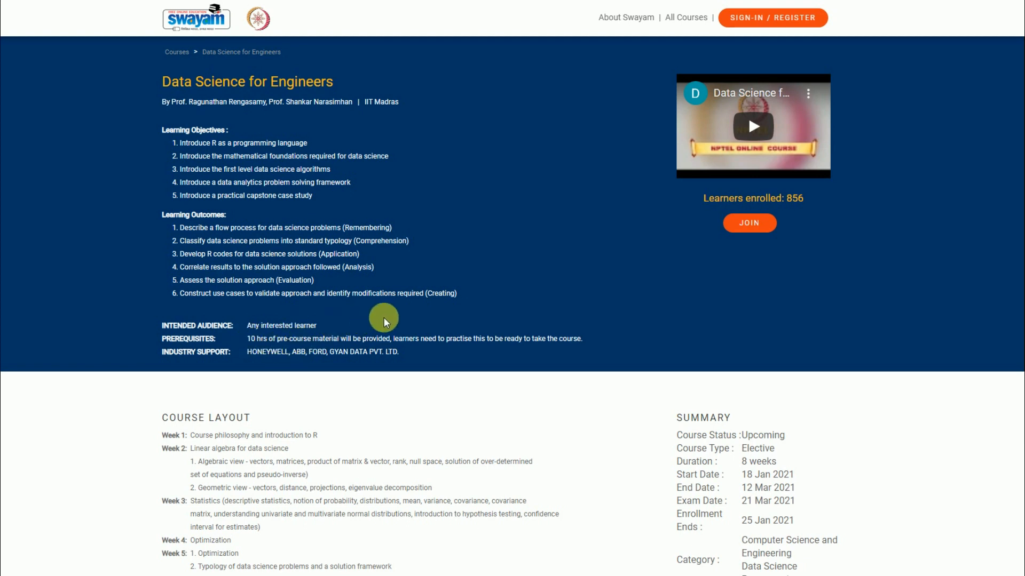
{"action": "mouse_move", "coordinate": [384, 293]}
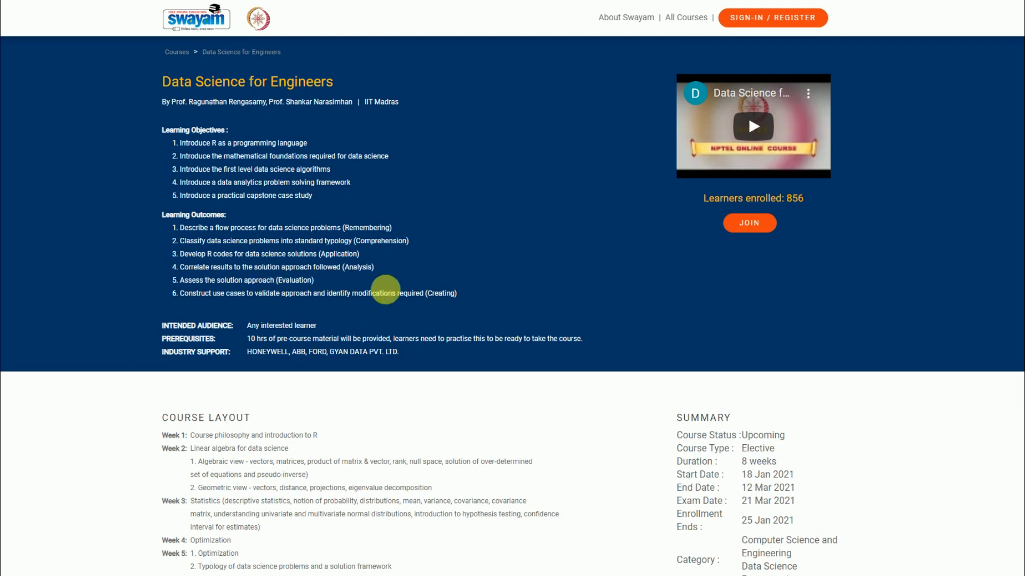
{"action": "mouse_move", "coordinate": [221, 342]}
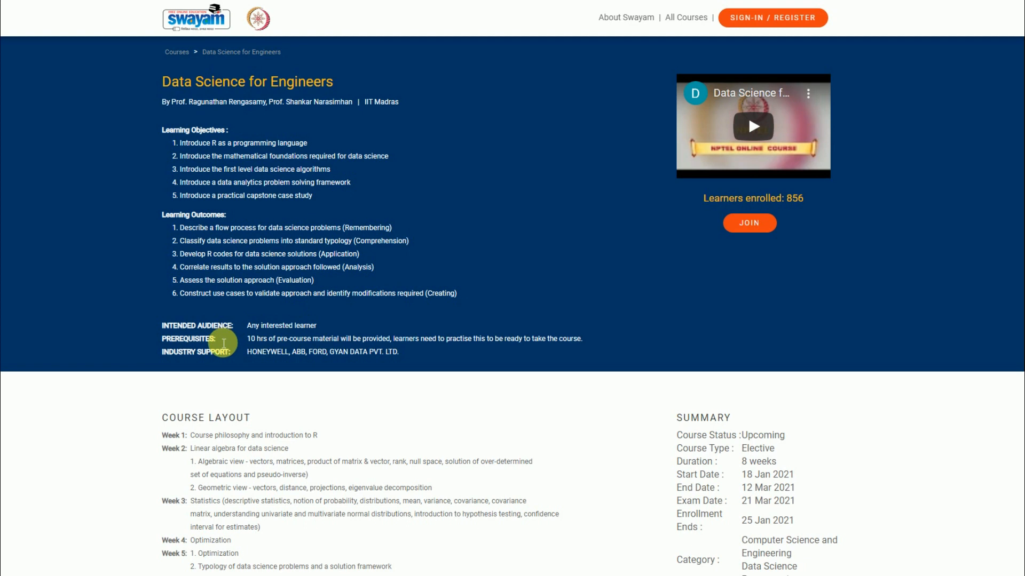
{"action": "mouse_move", "coordinate": [400, 353]}
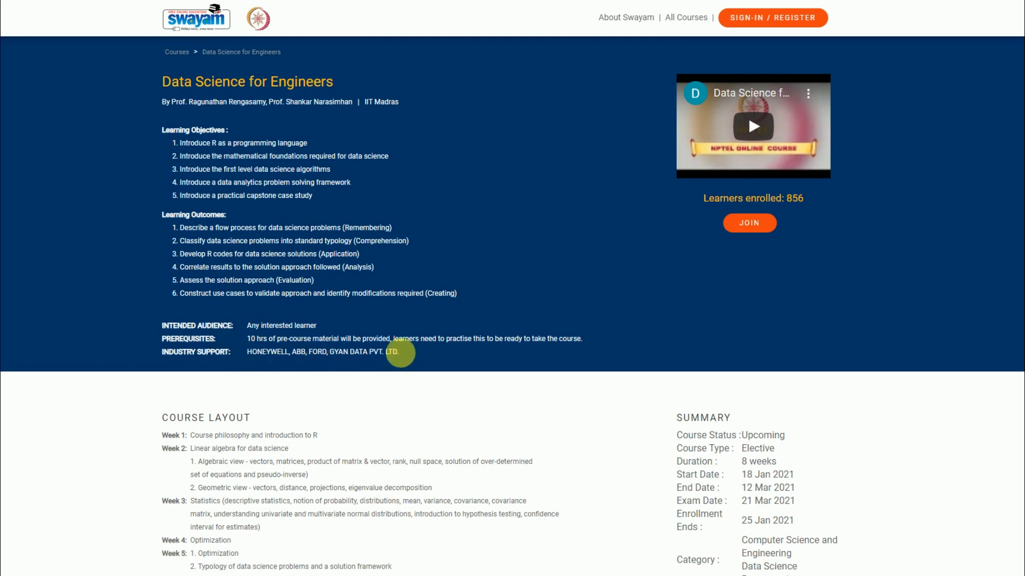
{"action": "mouse_move", "coordinate": [512, 376]}
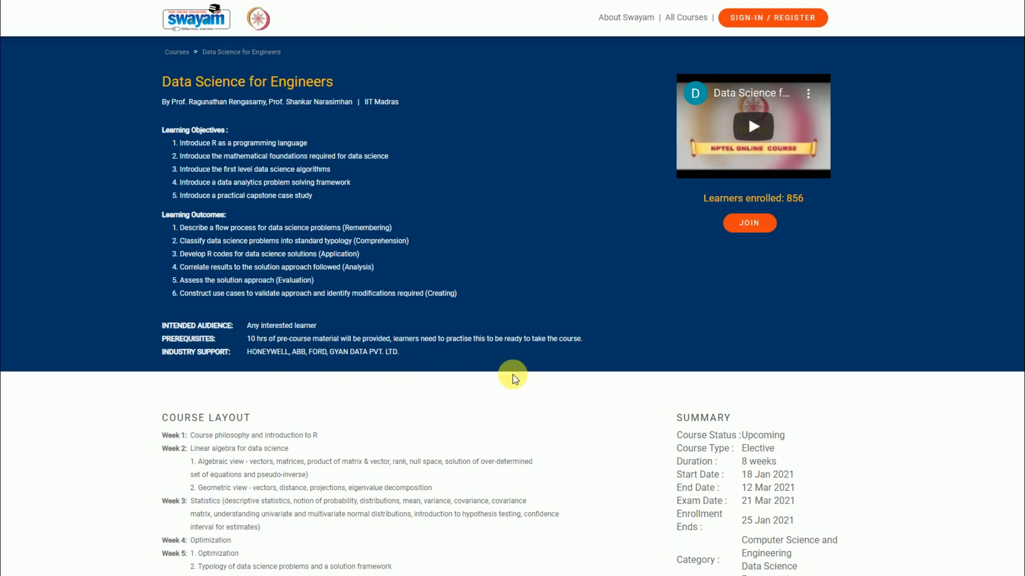
{"action": "scroll", "scroll_direction": "down", "scroll_amount": 3}
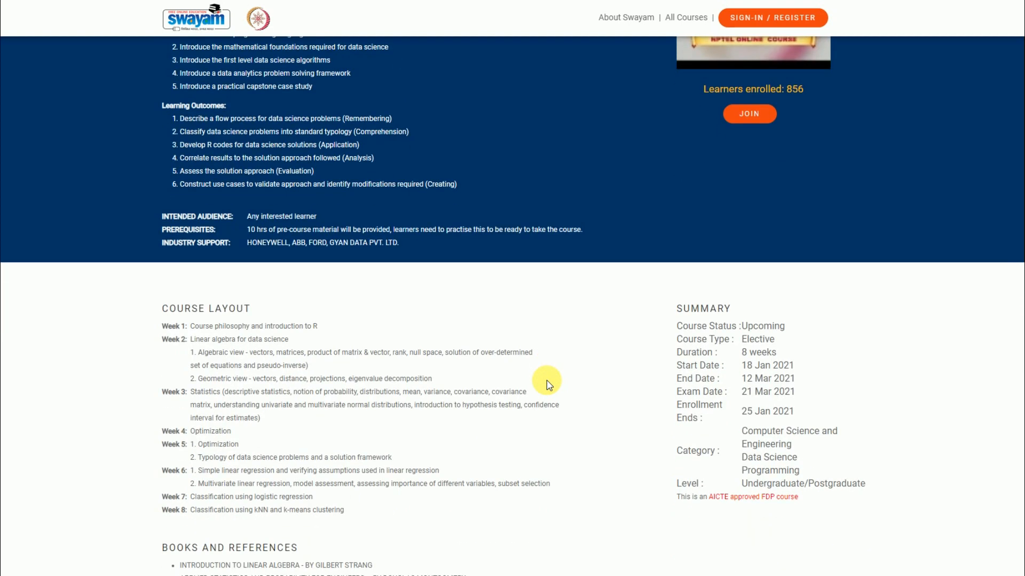
{"action": "scroll", "scroll_direction": "down", "scroll_amount": 3}
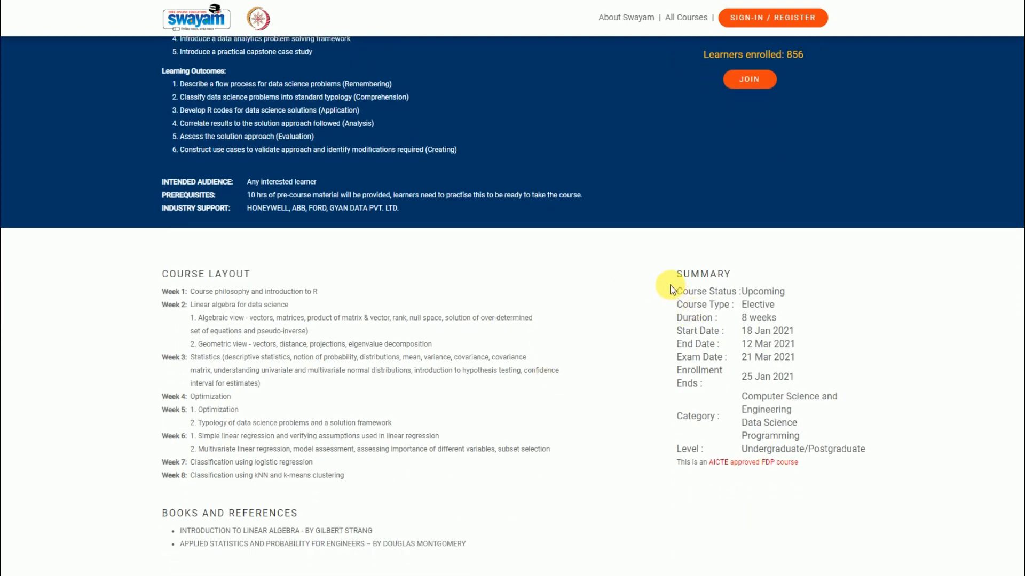
{"action": "mouse_move", "coordinate": [678, 326]}
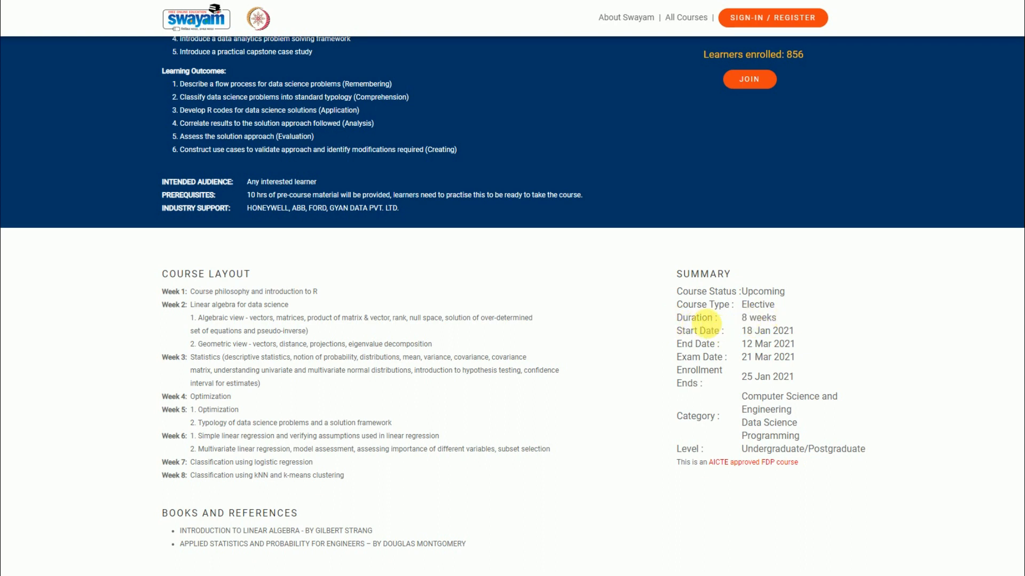
{"action": "mouse_move", "coordinate": [734, 335]}
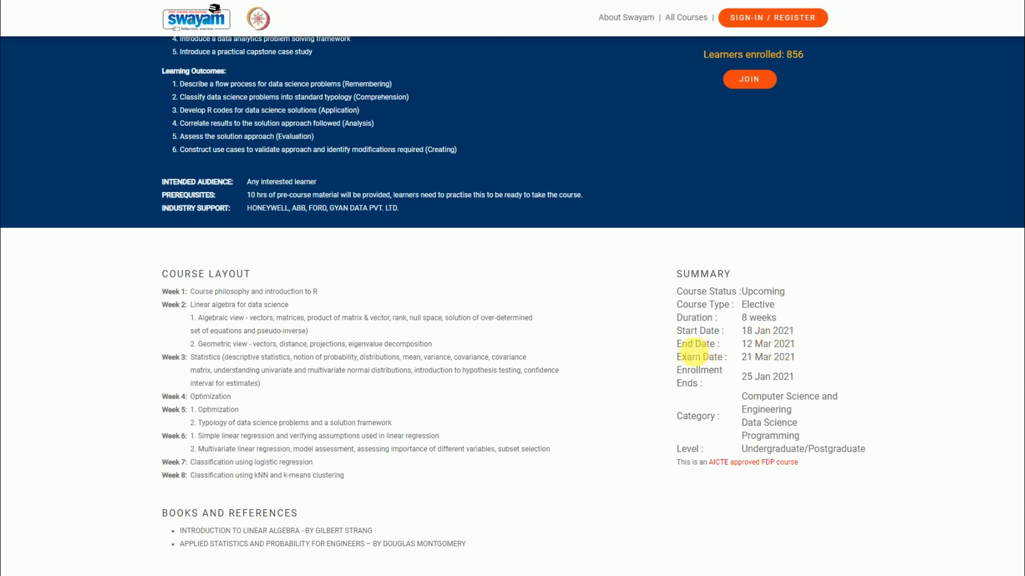
{"action": "mouse_move", "coordinate": [742, 361]}
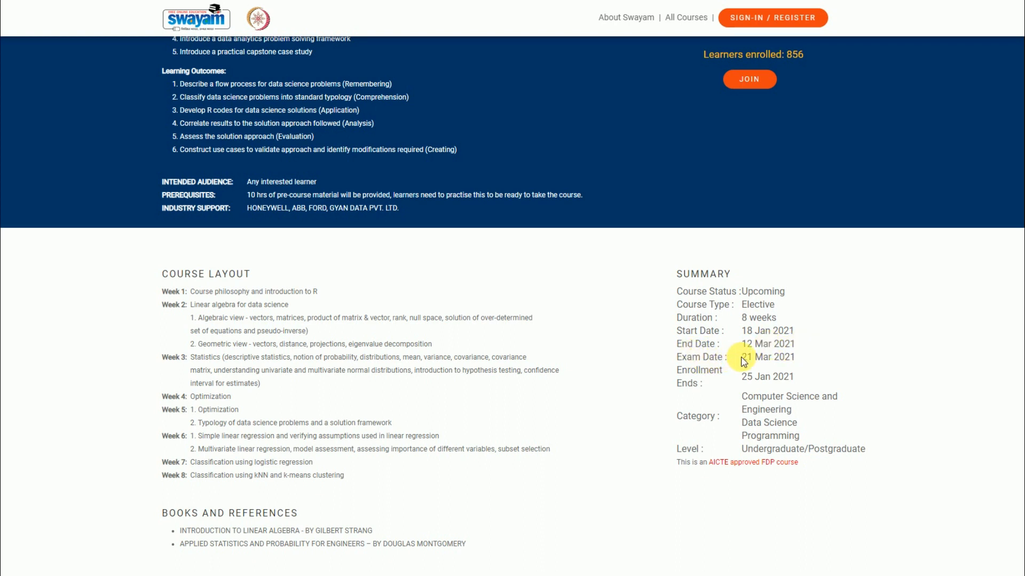
{"action": "mouse_move", "coordinate": [745, 359]}
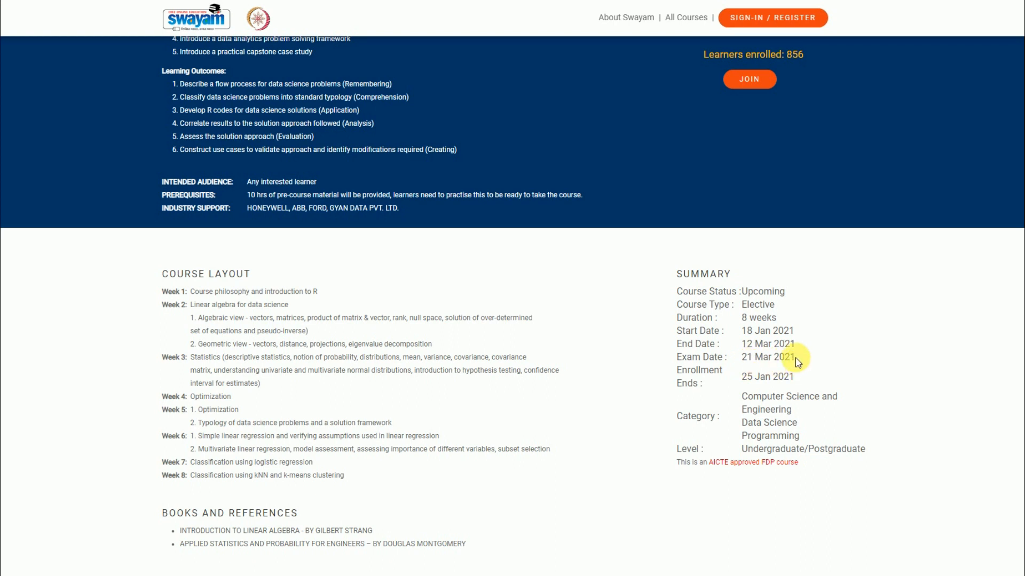
{"action": "mouse_move", "coordinate": [734, 359]}
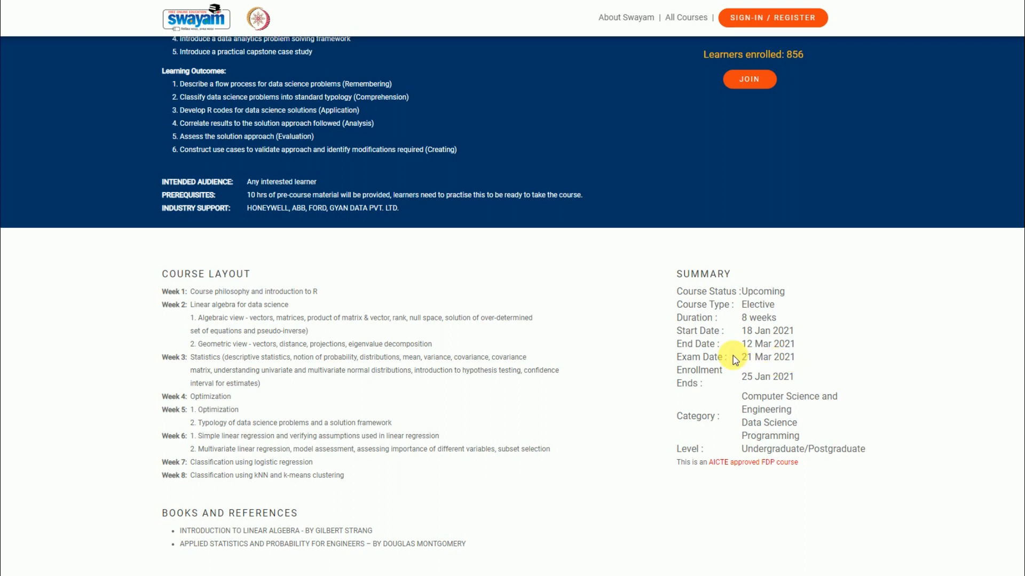
{"action": "scroll", "scroll_direction": "down", "scroll_amount": 3}
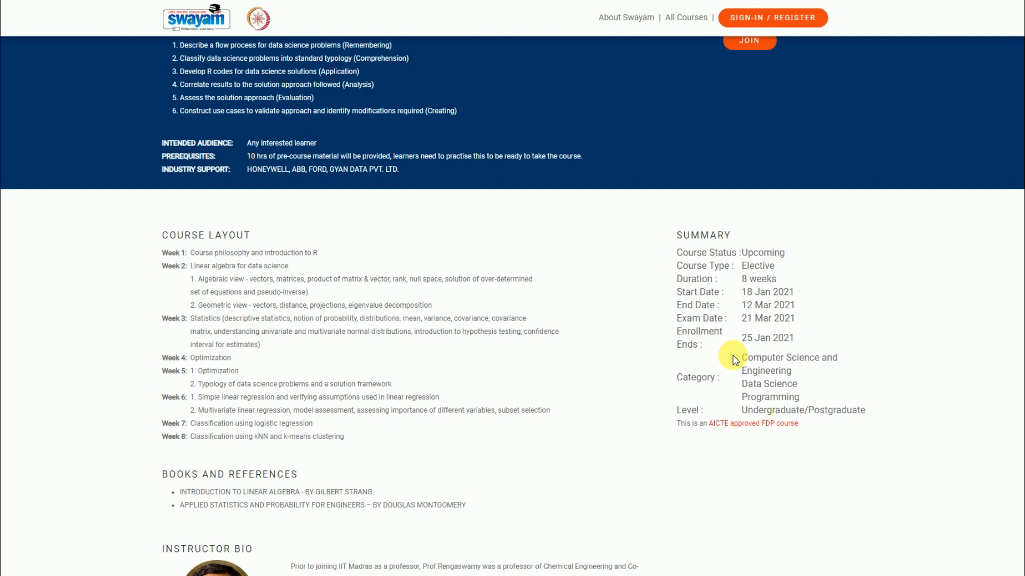
{"action": "scroll", "scroll_direction": "down", "scroll_amount": 3}
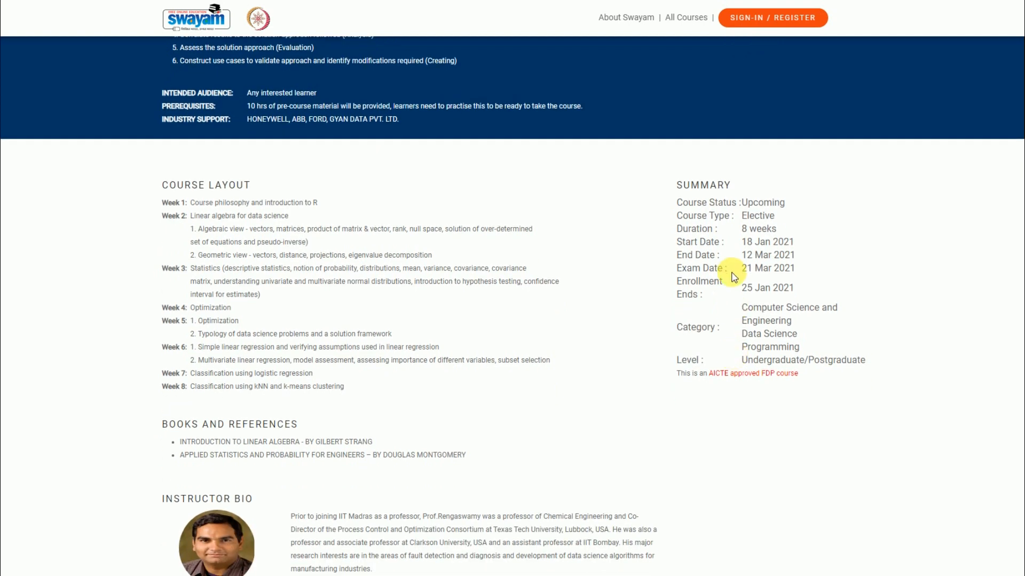
{"action": "scroll", "scroll_direction": "down", "scroll_amount": 3}
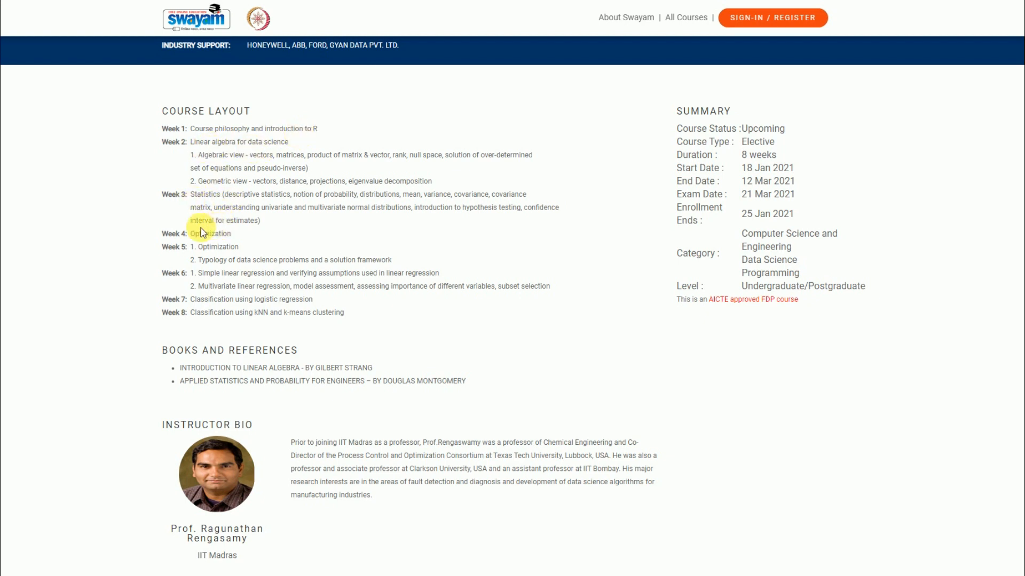
{"action": "mouse_move", "coordinate": [247, 248]}
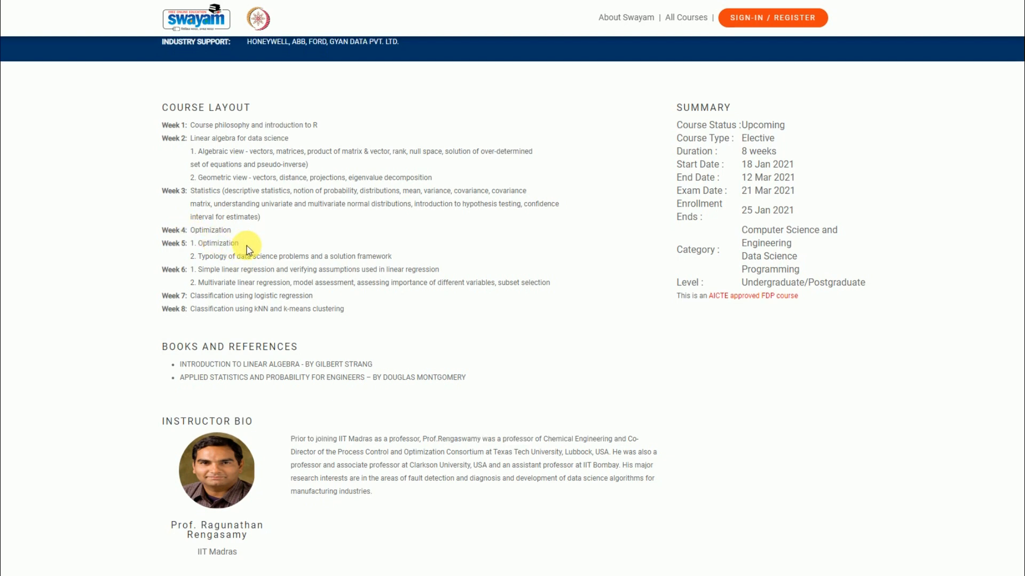
{"action": "scroll", "scroll_direction": "down", "scroll_amount": 3}
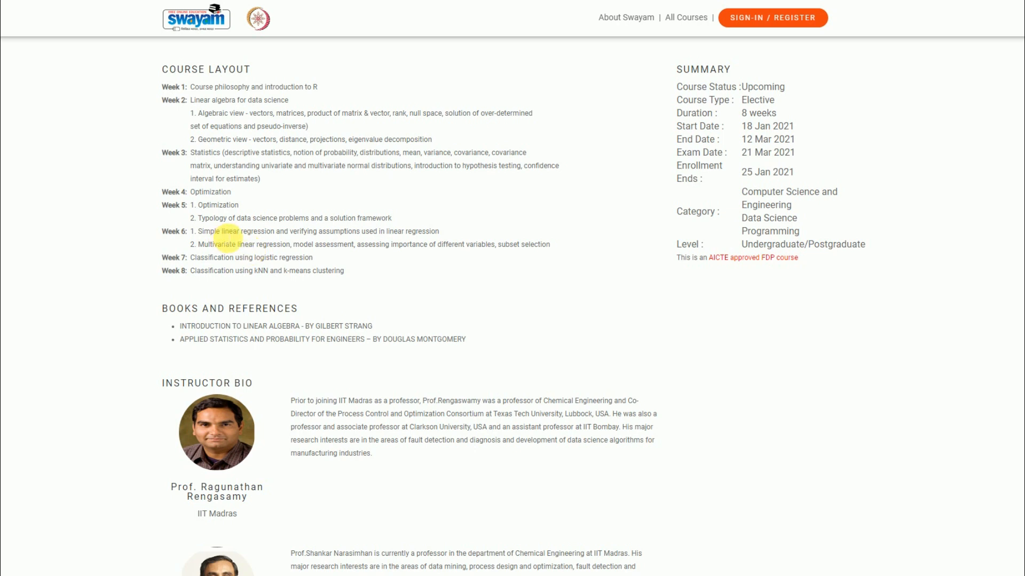
{"action": "mouse_move", "coordinate": [260, 256]}
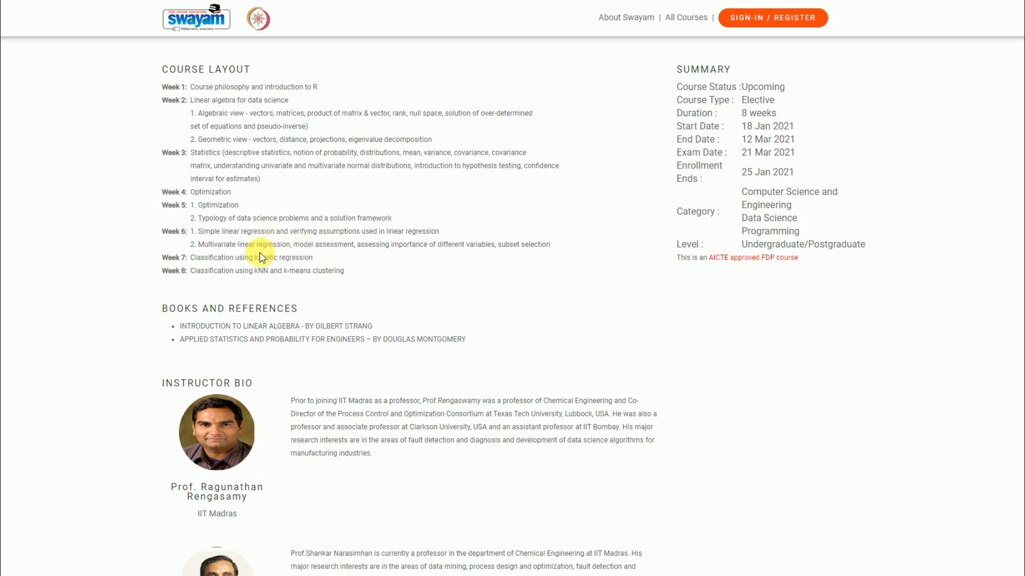
{"action": "mouse_move", "coordinate": [255, 271]}
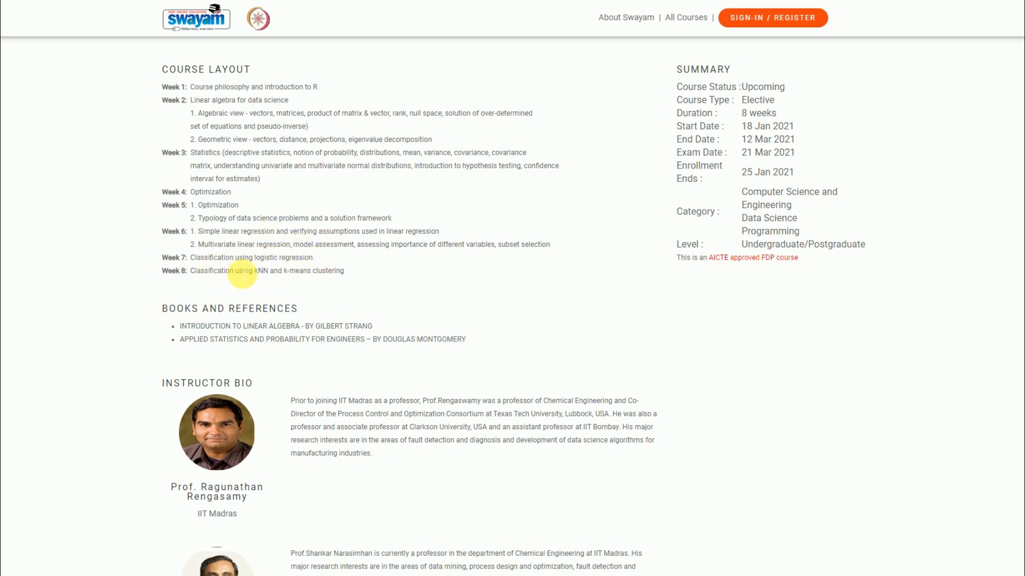
{"action": "mouse_move", "coordinate": [336, 276]}
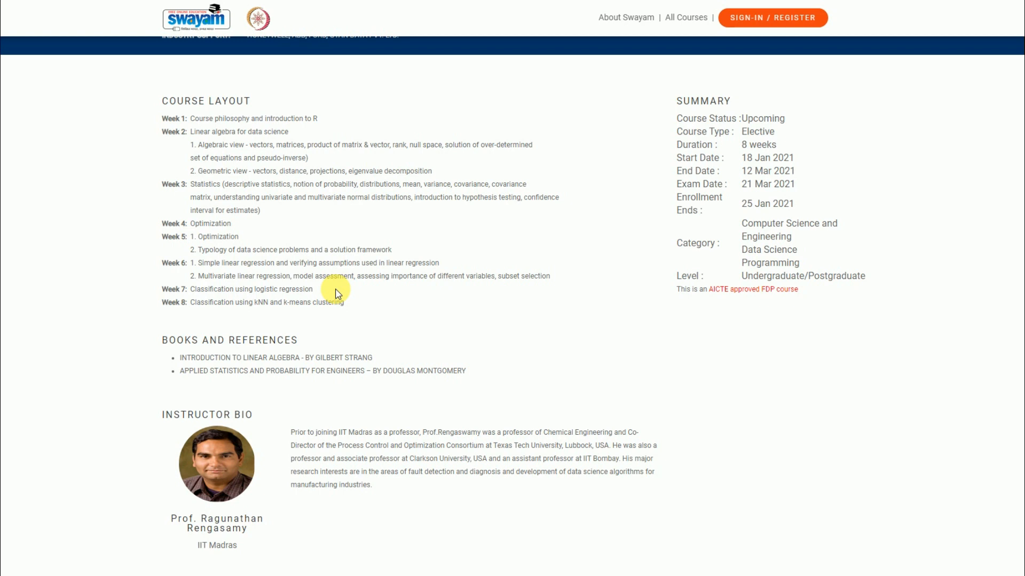
{"action": "mouse_move", "coordinate": [311, 257]}
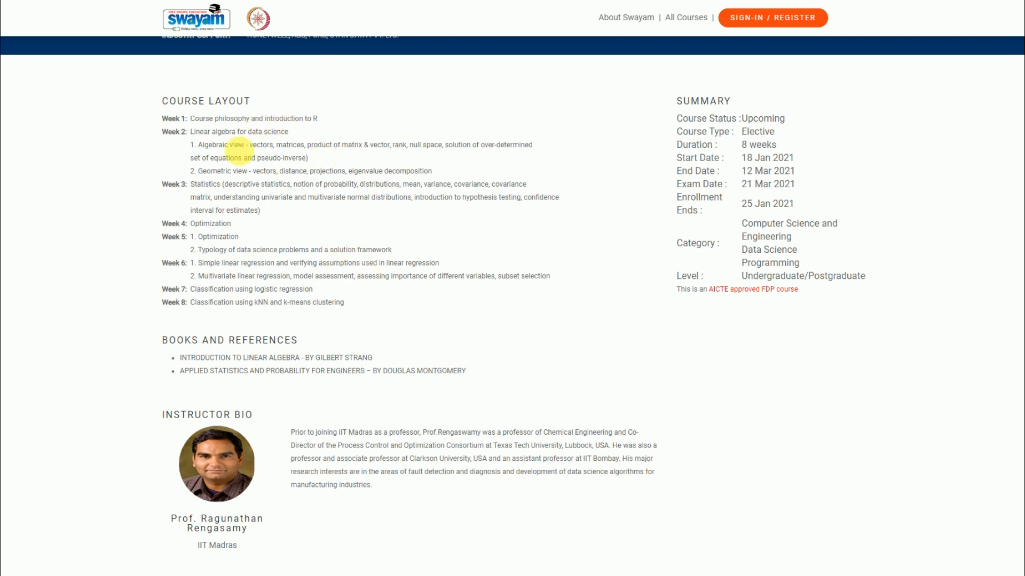
{"action": "mouse_move", "coordinate": [363, 235]}
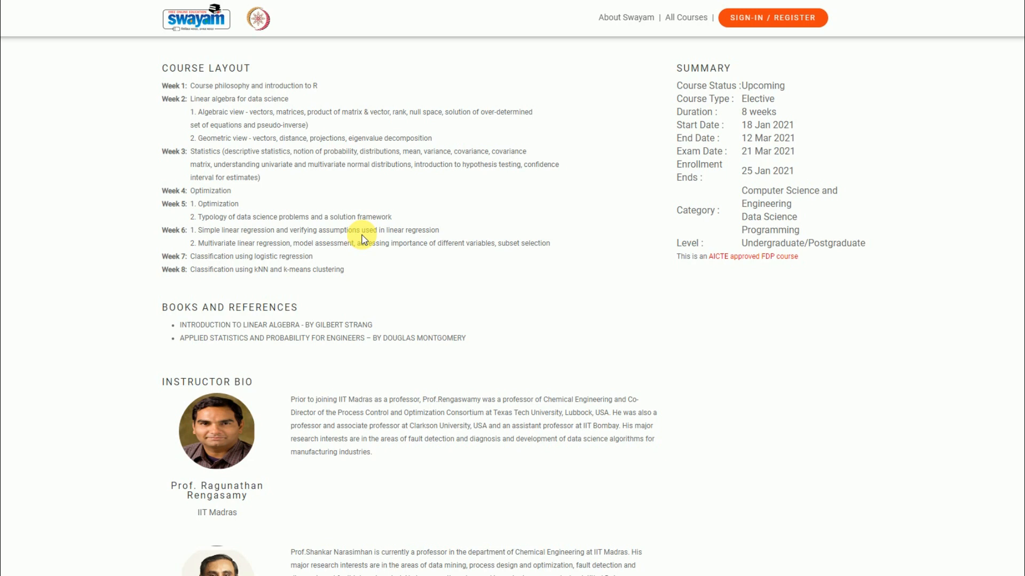
{"action": "scroll", "scroll_direction": "down", "scroll_amount": 3}
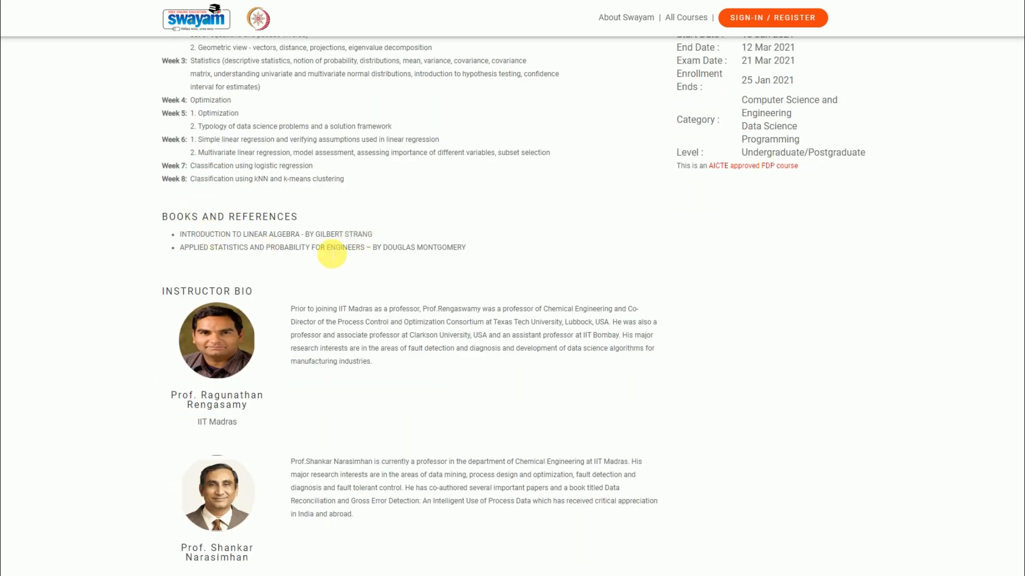
{"action": "mouse_move", "coordinate": [307, 241]}
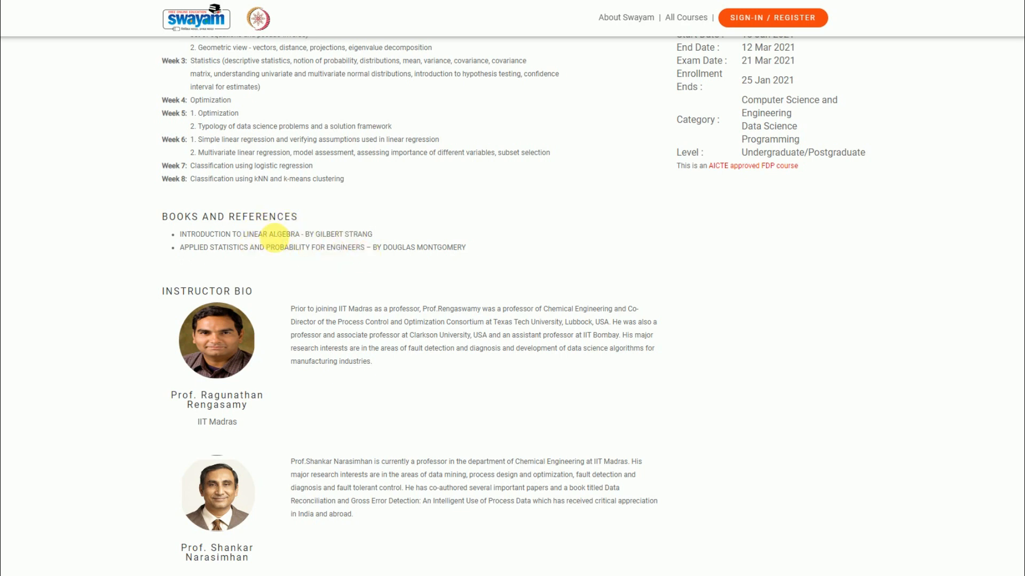
{"action": "scroll", "scroll_direction": "down", "scroll_amount": 3}
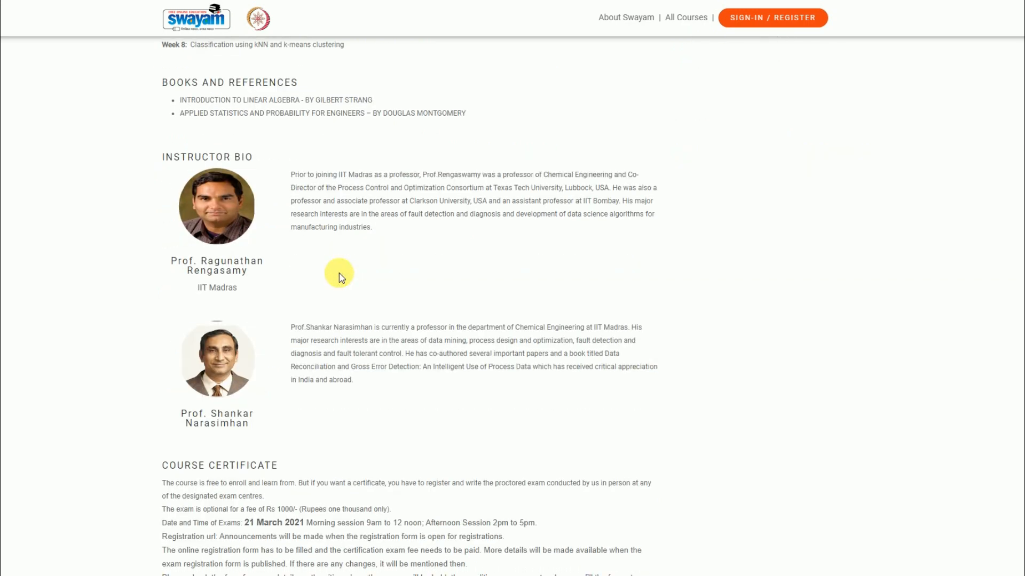
{"action": "mouse_move", "coordinate": [368, 293]}
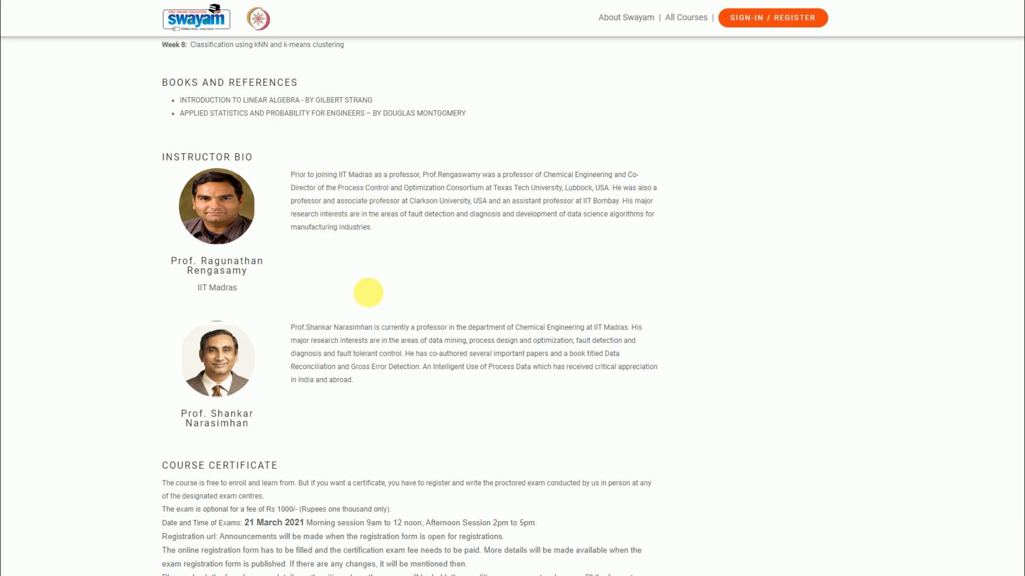
{"action": "scroll", "scroll_direction": "down", "scroll_amount": 3}
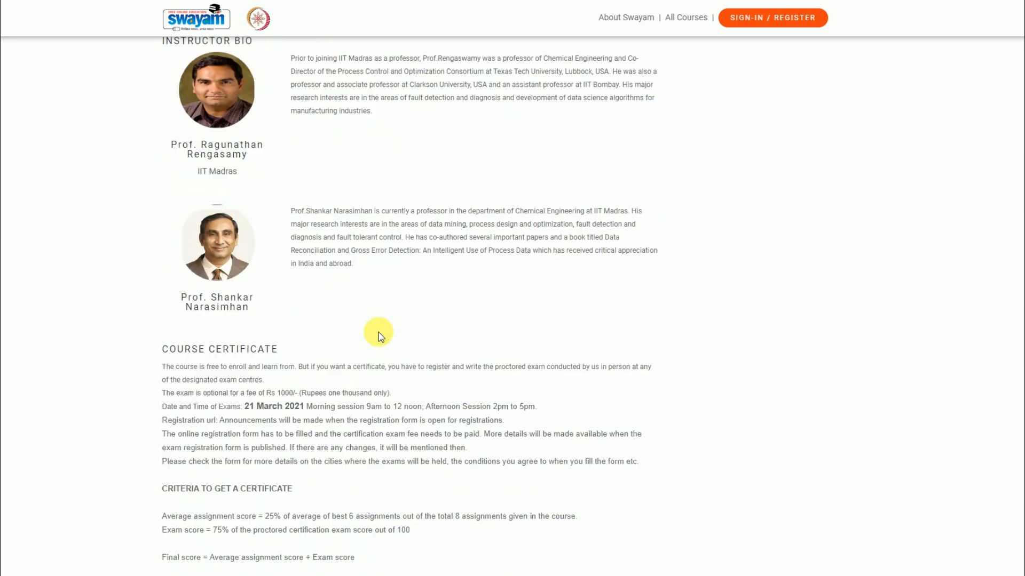
{"action": "scroll", "scroll_direction": "down", "scroll_amount": 3}
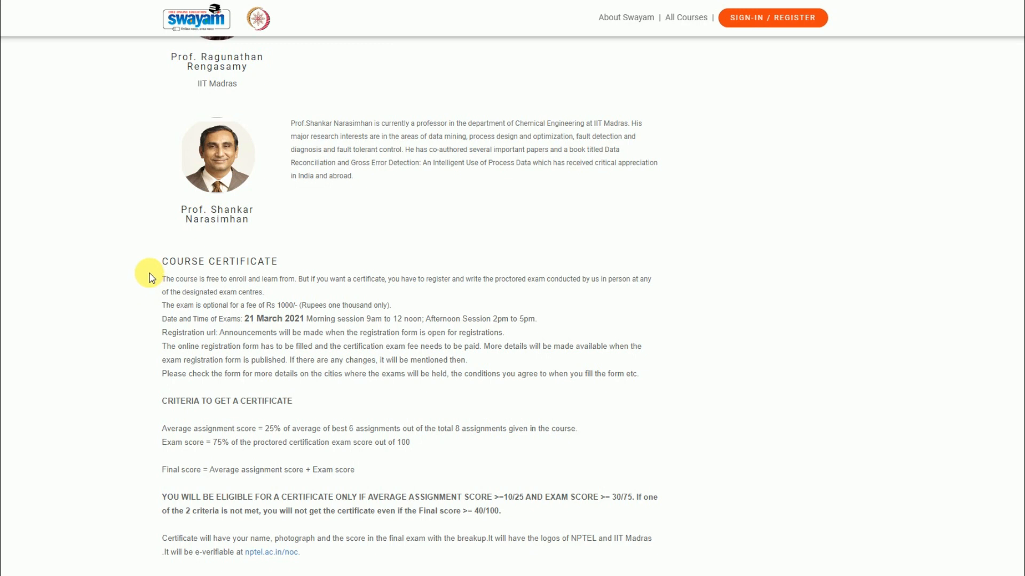
{"action": "mouse_move", "coordinate": [313, 270]}
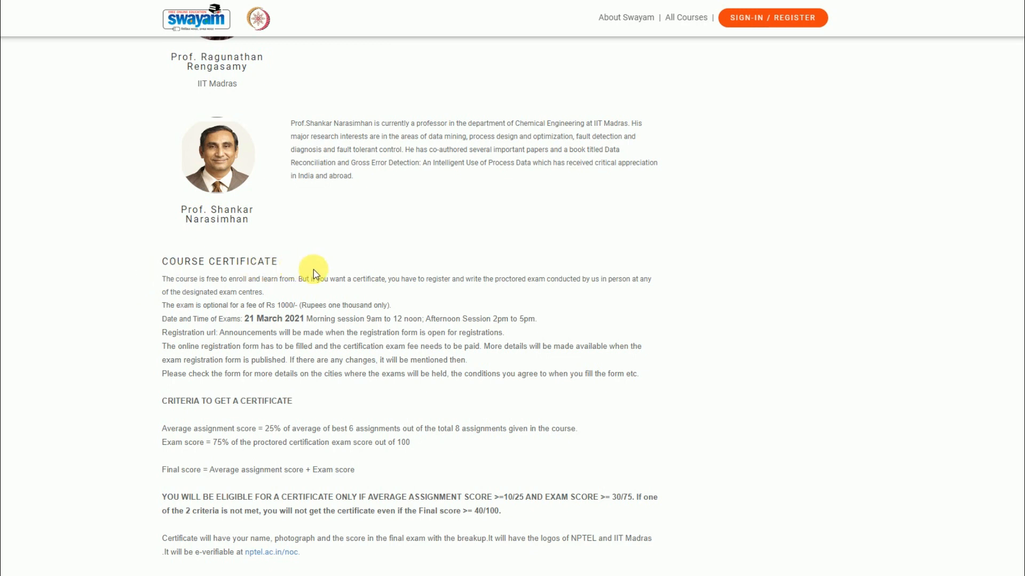
{"action": "scroll", "scroll_direction": "down", "scroll_amount": 3}
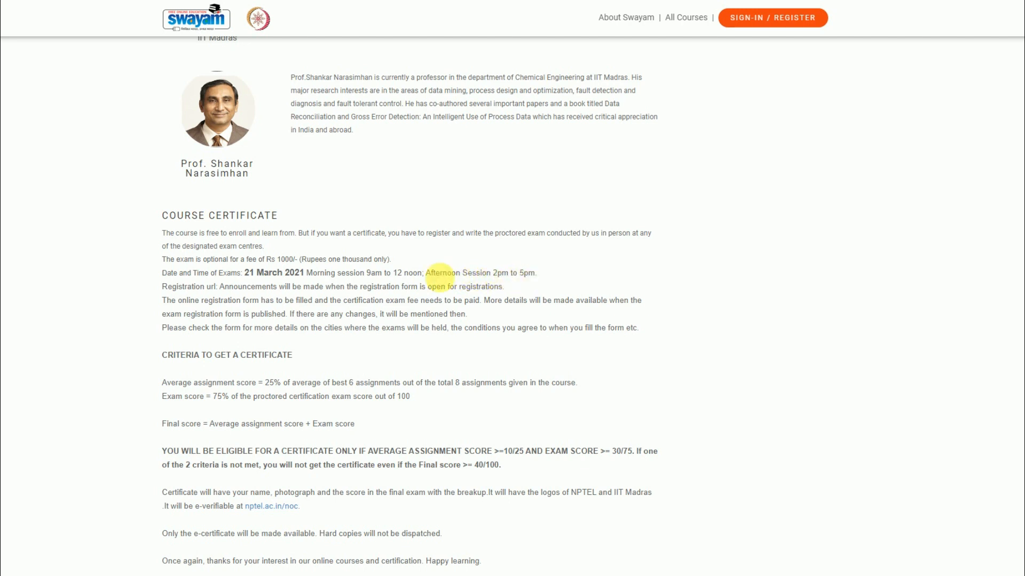
{"action": "mouse_move", "coordinate": [273, 266]}
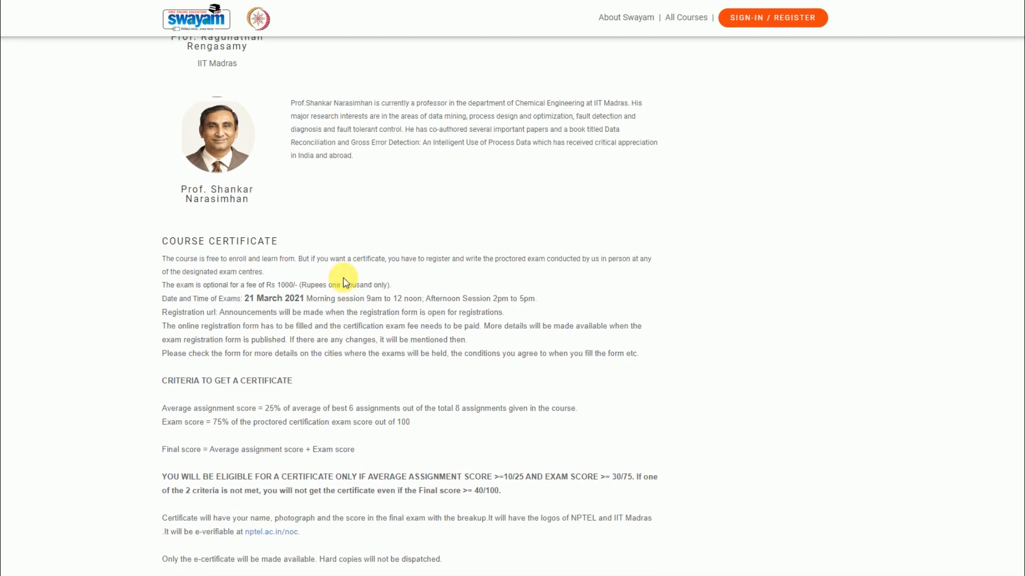
{"action": "scroll", "scroll_direction": "down", "scroll_amount": 3}
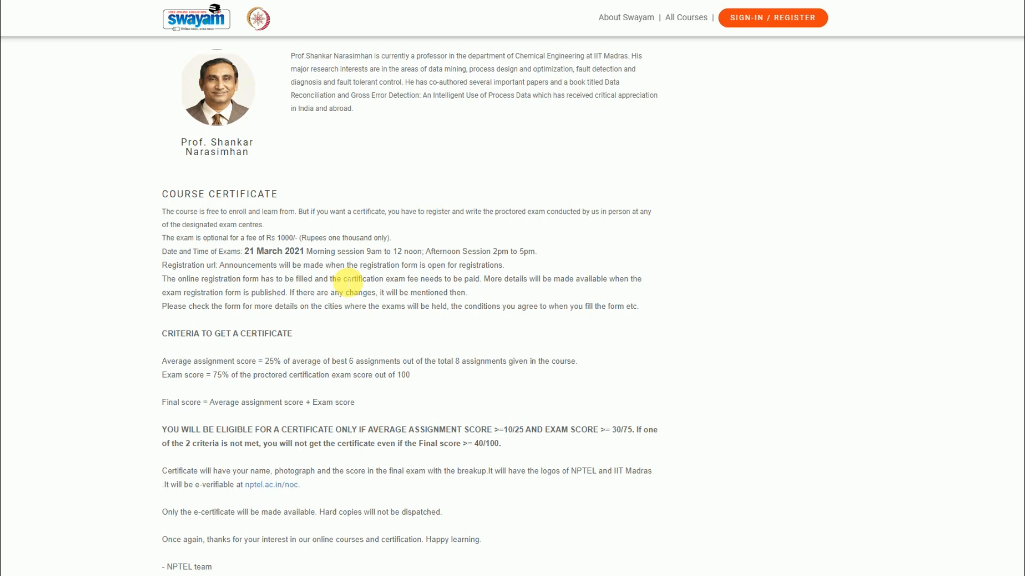
{"action": "scroll", "scroll_direction": "up", "scroll_amount": 3}
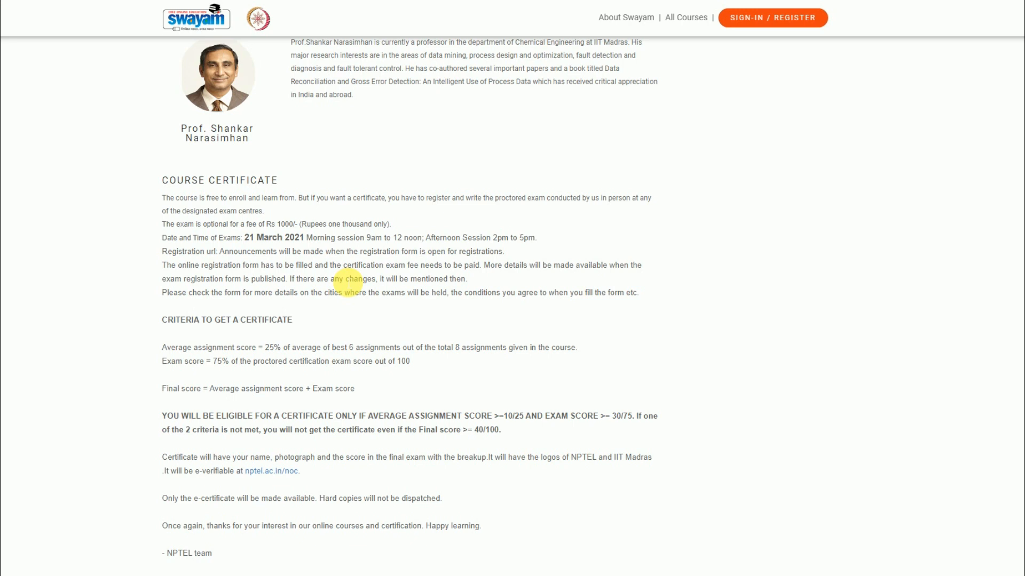
{"action": "scroll", "scroll_direction": "up", "scroll_amount": 3}
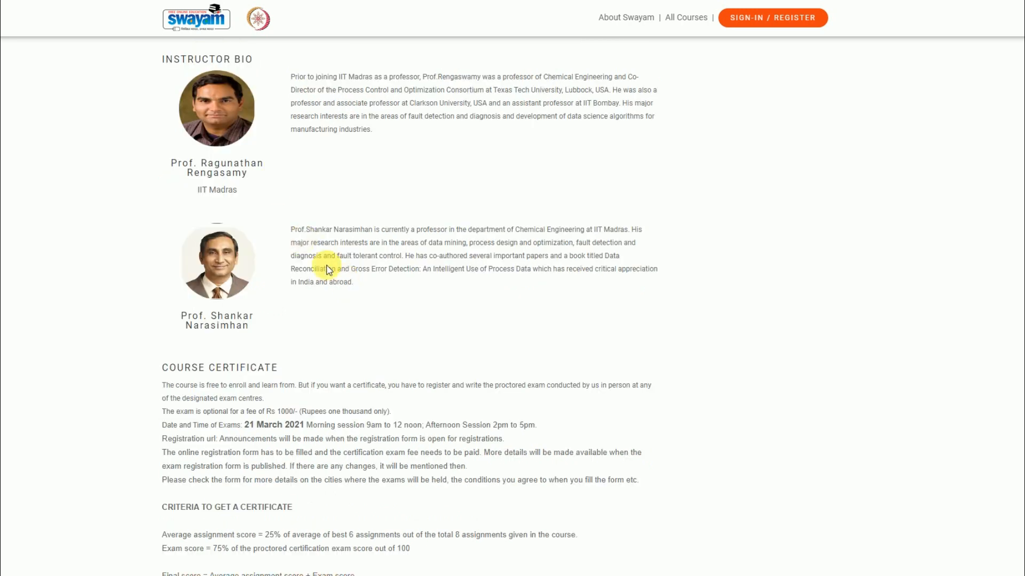
{"action": "scroll", "scroll_direction": "down", "scroll_amount": 3}
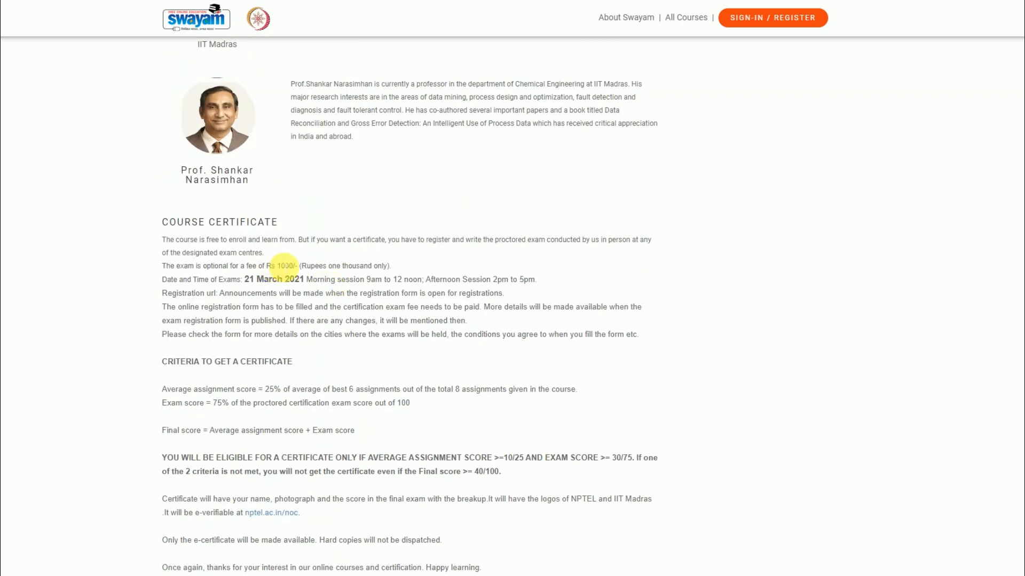
{"action": "scroll", "scroll_direction": "down", "scroll_amount": 3}
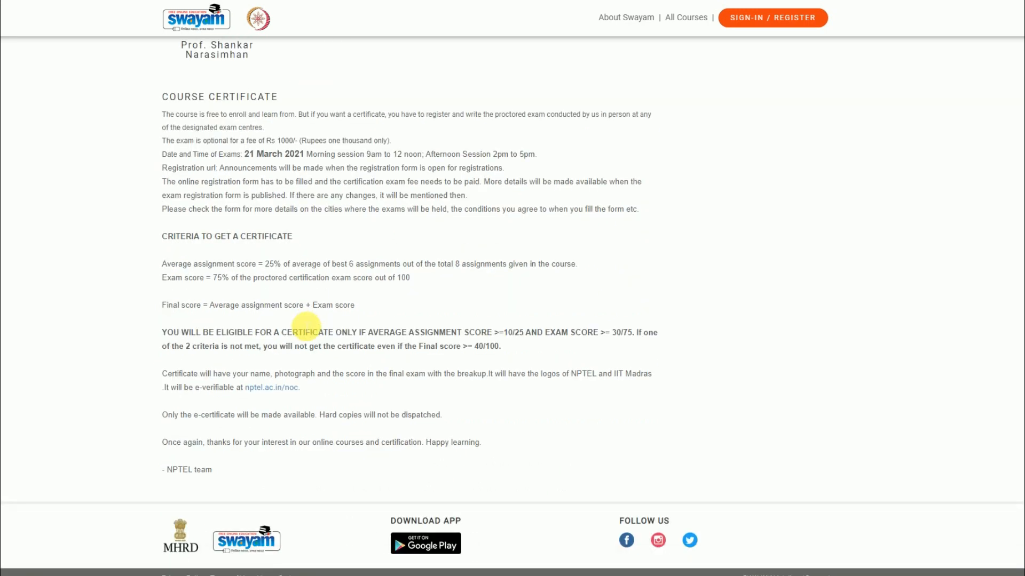
{"action": "mouse_move", "coordinate": [275, 241]}
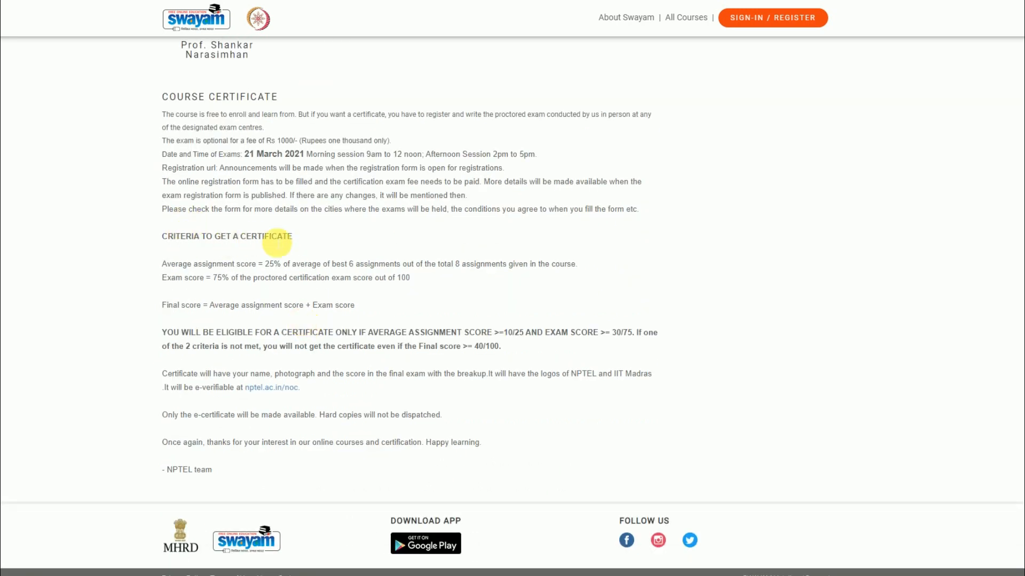
{"action": "mouse_move", "coordinate": [299, 247]}
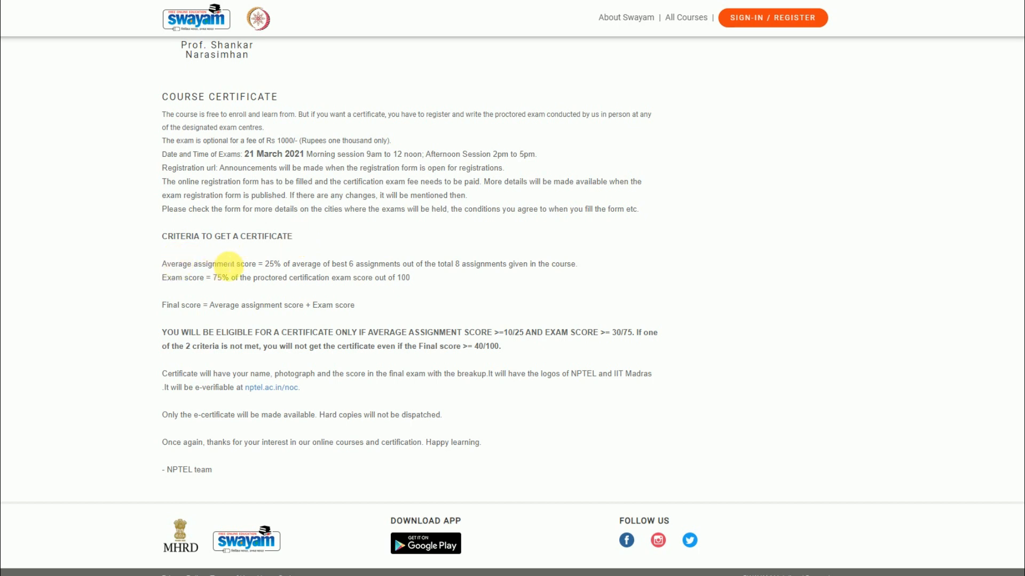
{"action": "mouse_move", "coordinate": [268, 271]}
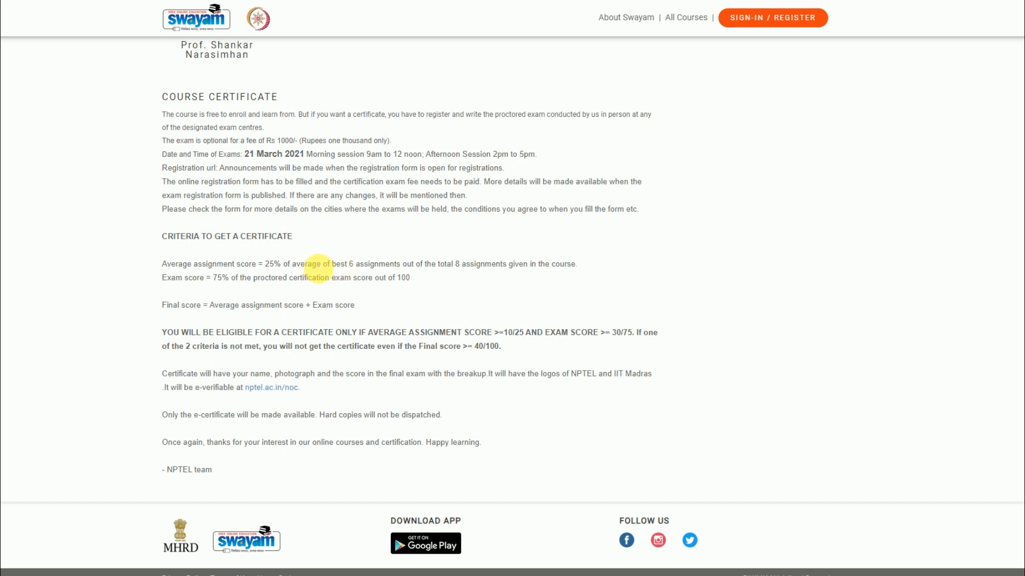
{"action": "mouse_move", "coordinate": [401, 275]}
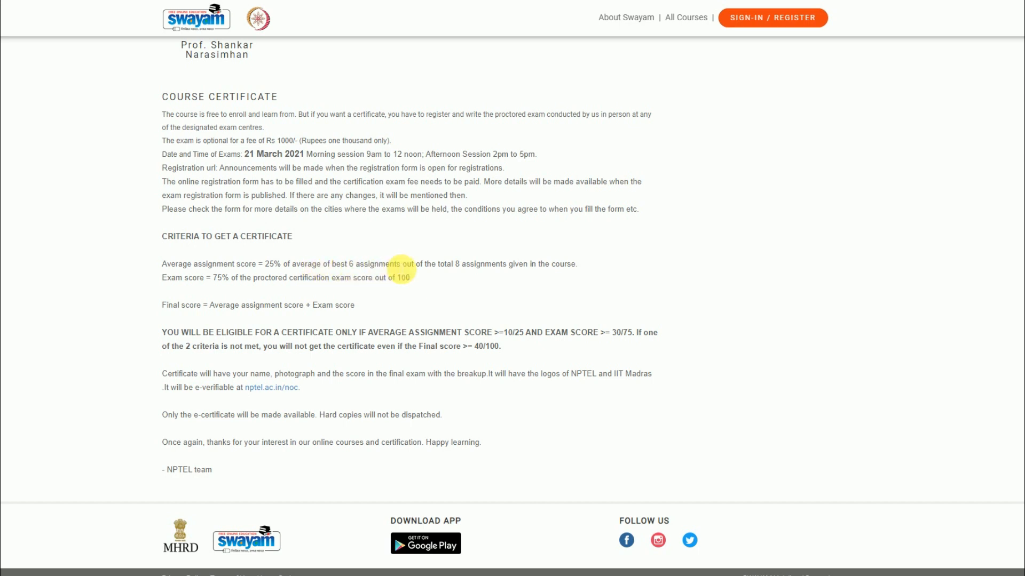
{"action": "mouse_move", "coordinate": [408, 274]}
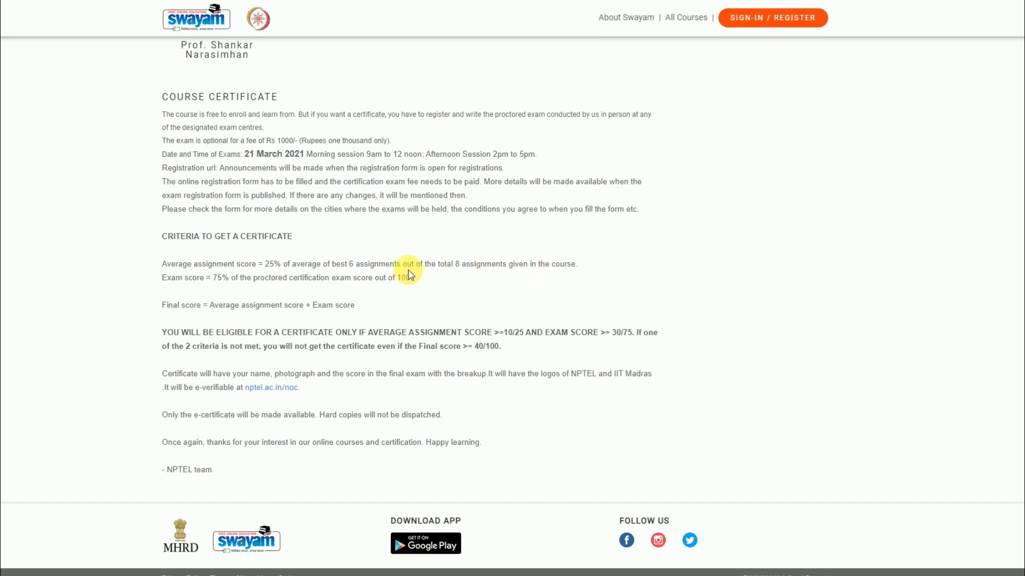
{"action": "mouse_move", "coordinate": [306, 283]}
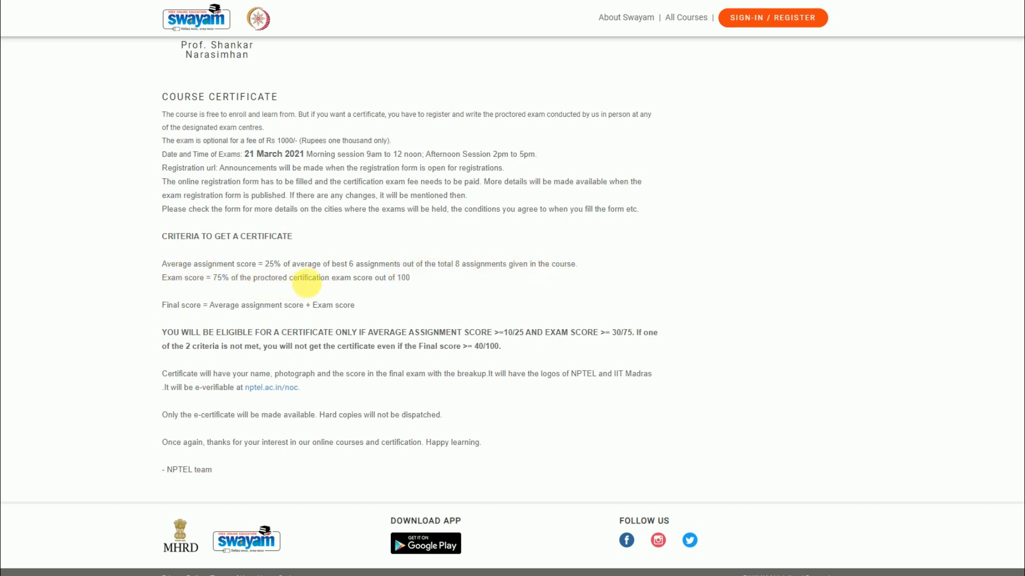
{"action": "mouse_move", "coordinate": [311, 209]}
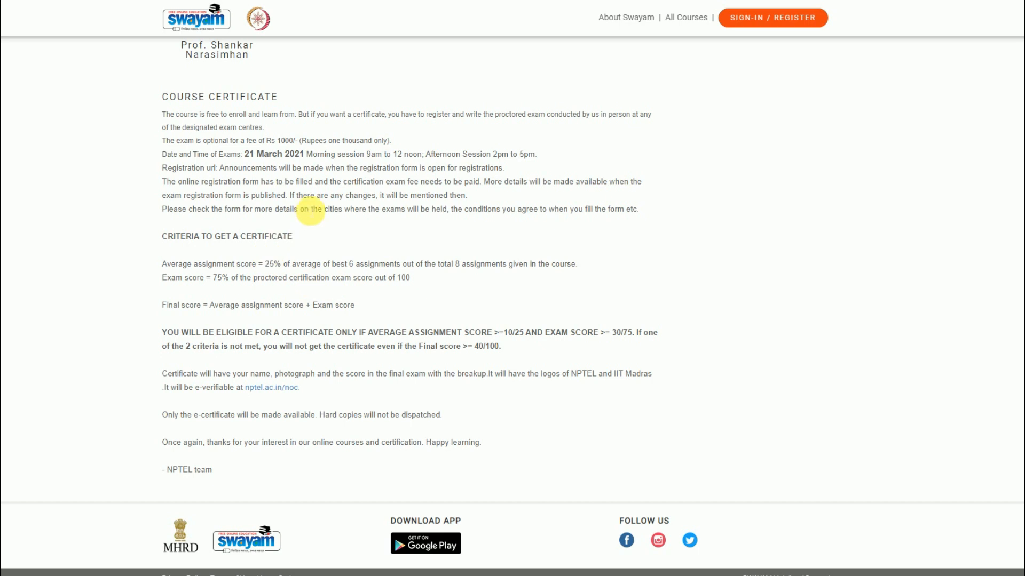
{"action": "mouse_move", "coordinate": [291, 163]}
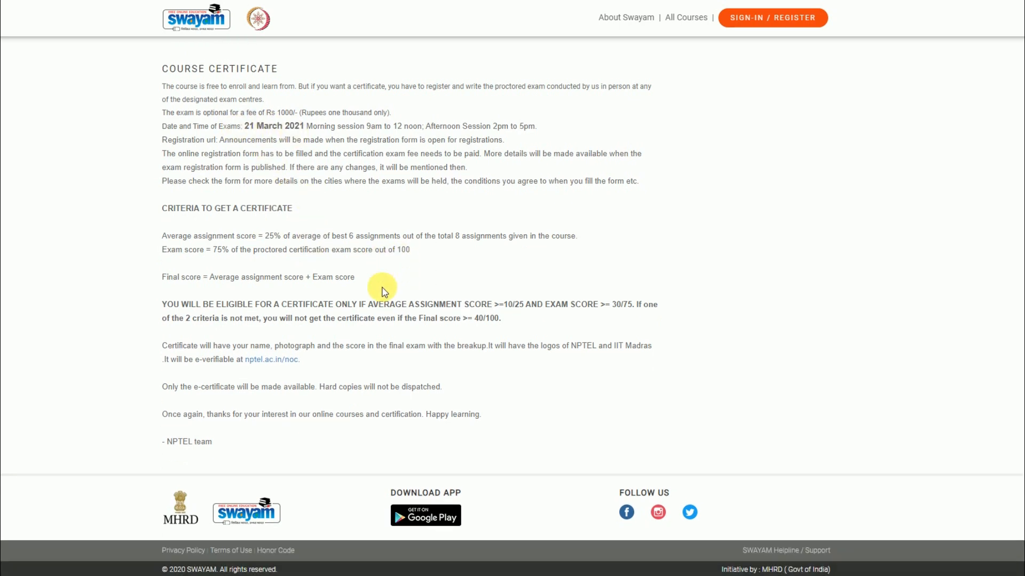
{"action": "mouse_move", "coordinate": [253, 272]}
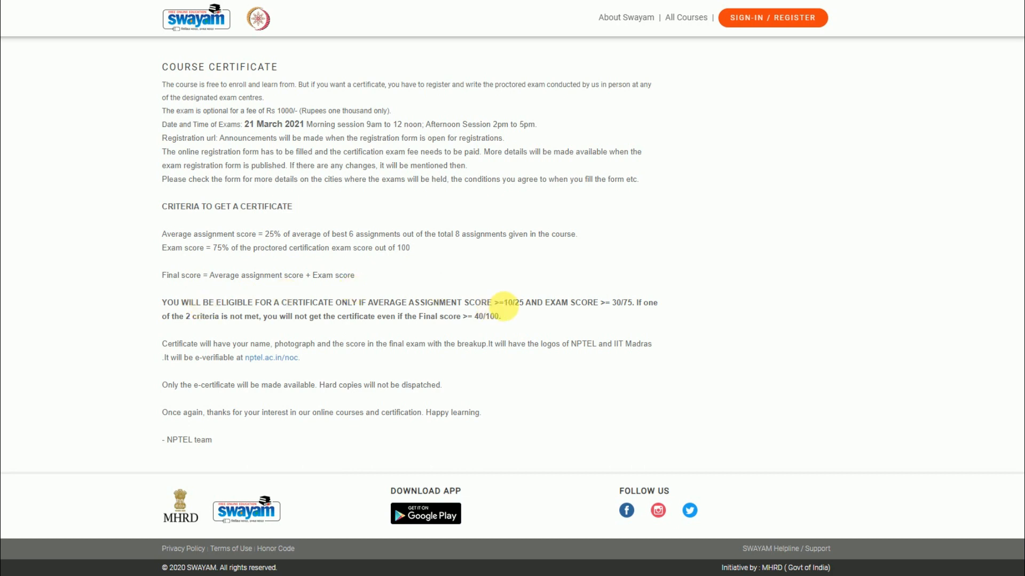
{"action": "mouse_move", "coordinate": [509, 309]}
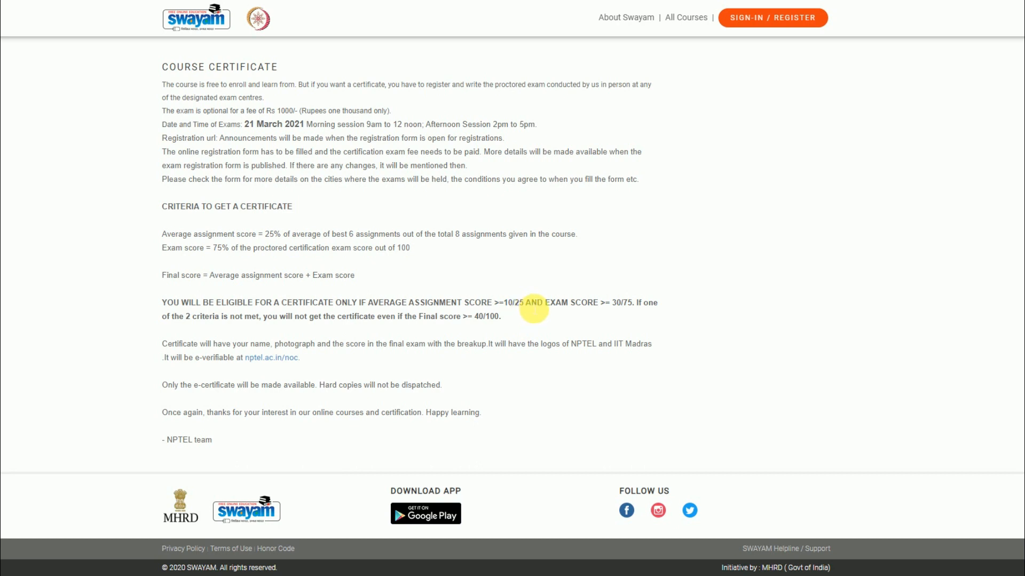
{"action": "mouse_move", "coordinate": [567, 301]}
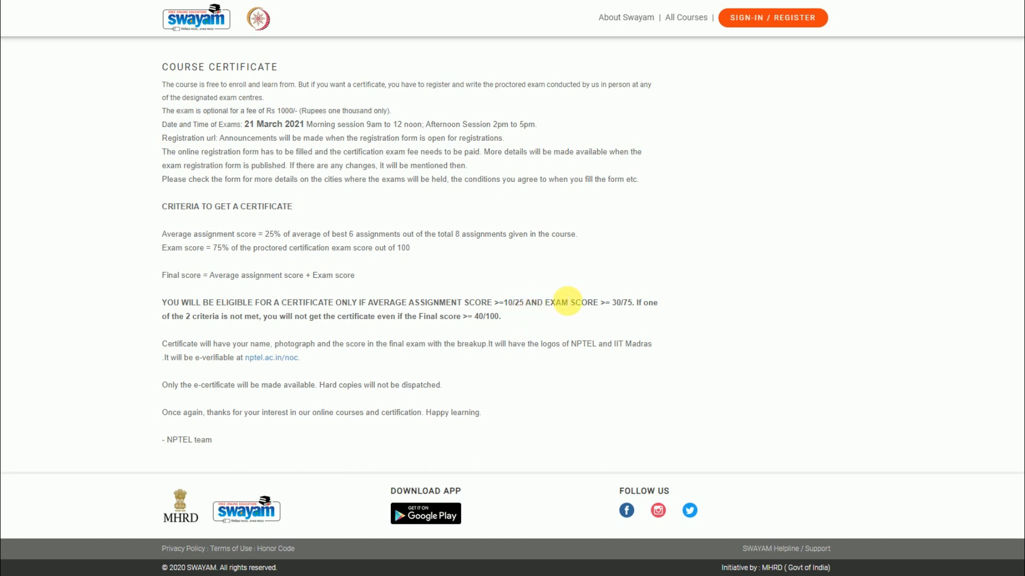
{"action": "mouse_move", "coordinate": [635, 305]}
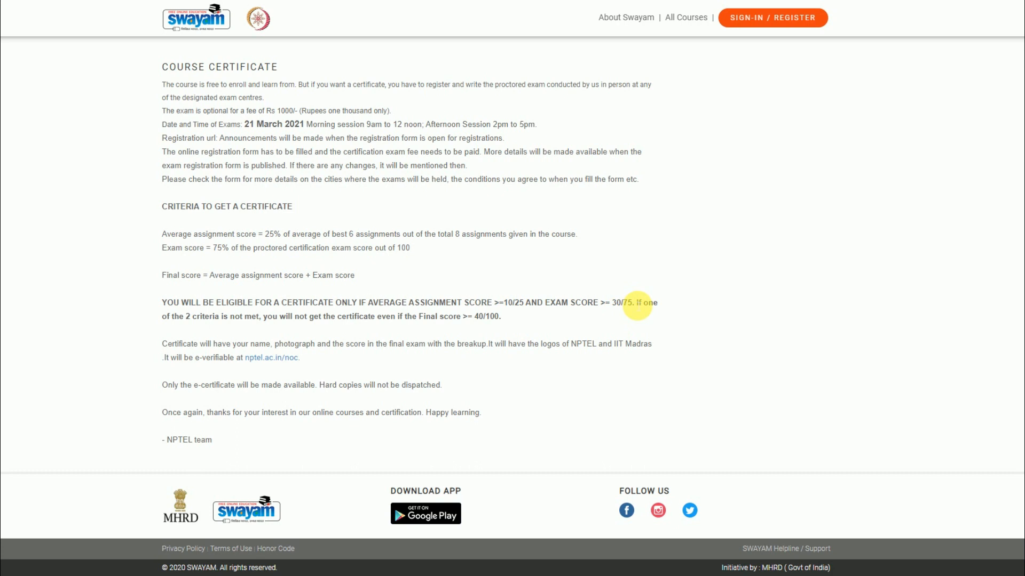
{"action": "mouse_move", "coordinate": [646, 306]}
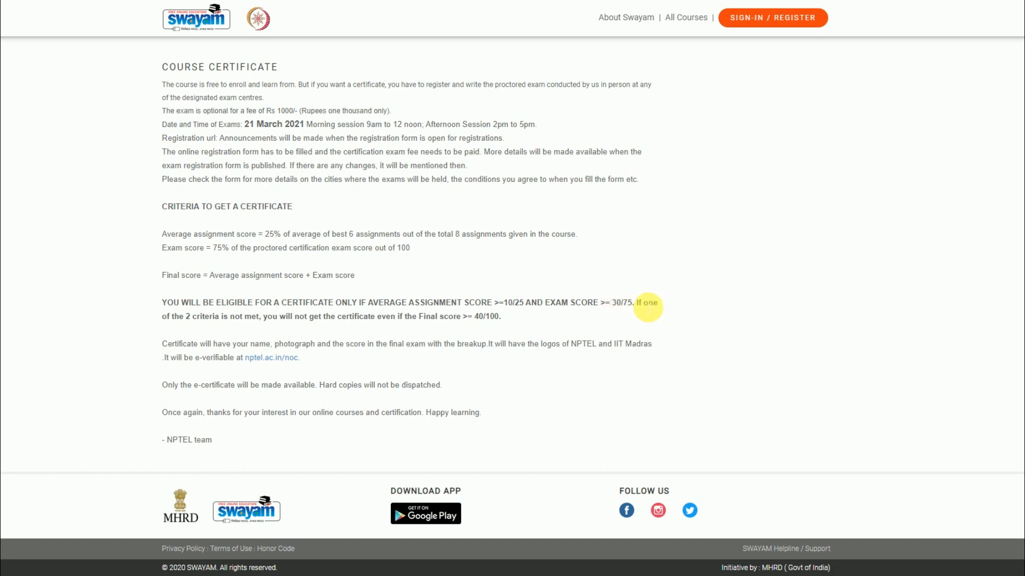
{"action": "mouse_move", "coordinate": [491, 297]}
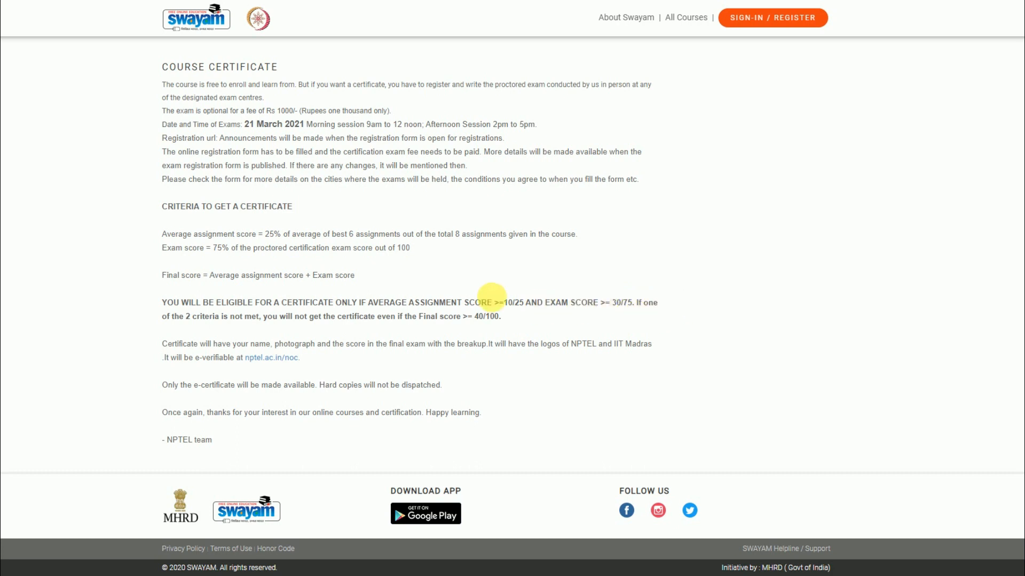
{"action": "mouse_move", "coordinate": [398, 317]}
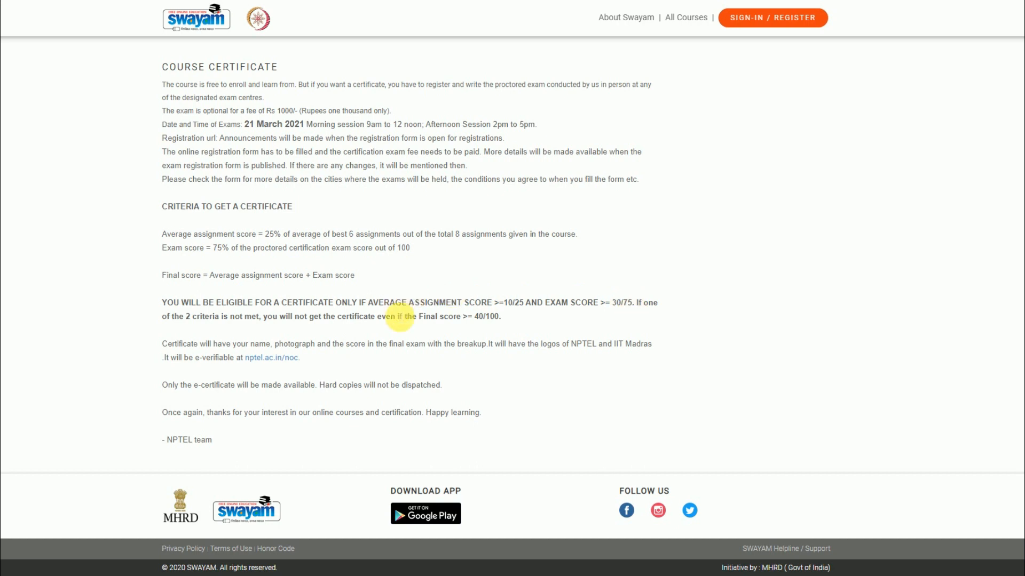
{"action": "mouse_move", "coordinate": [484, 321]}
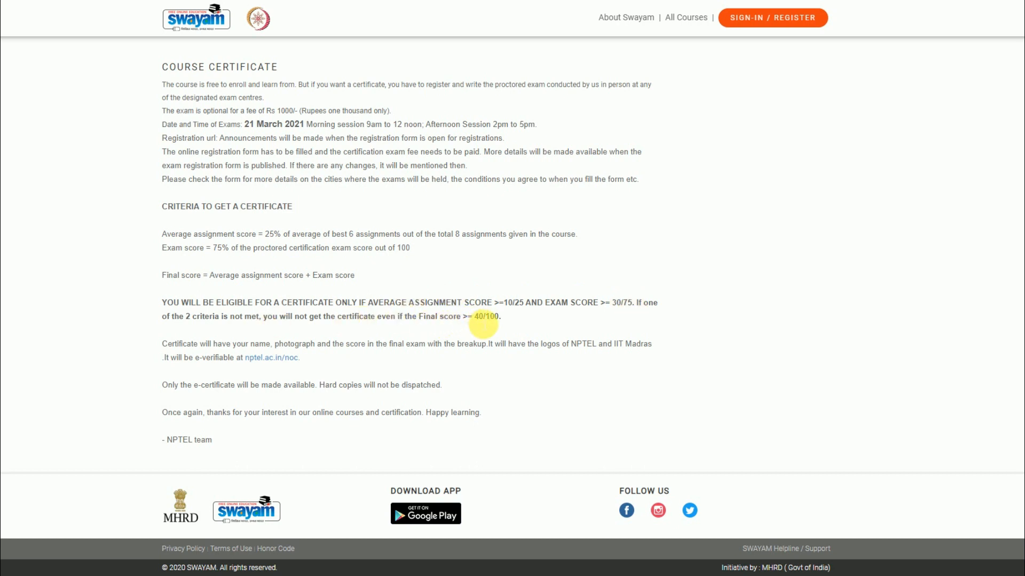
{"action": "mouse_move", "coordinate": [348, 302]}
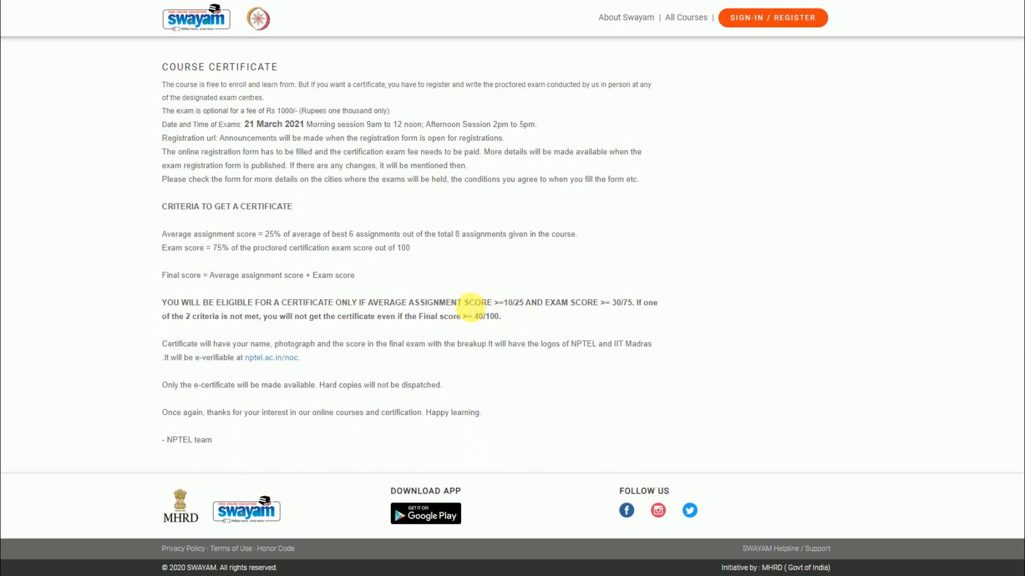
{"action": "mouse_move", "coordinate": [573, 268]}
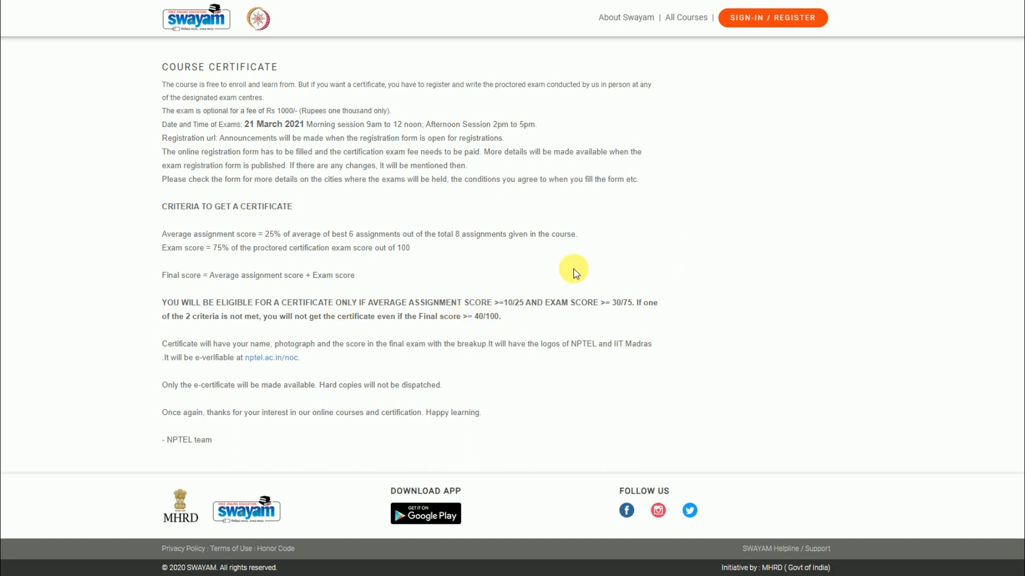
{"action": "mouse_move", "coordinate": [317, 286]}
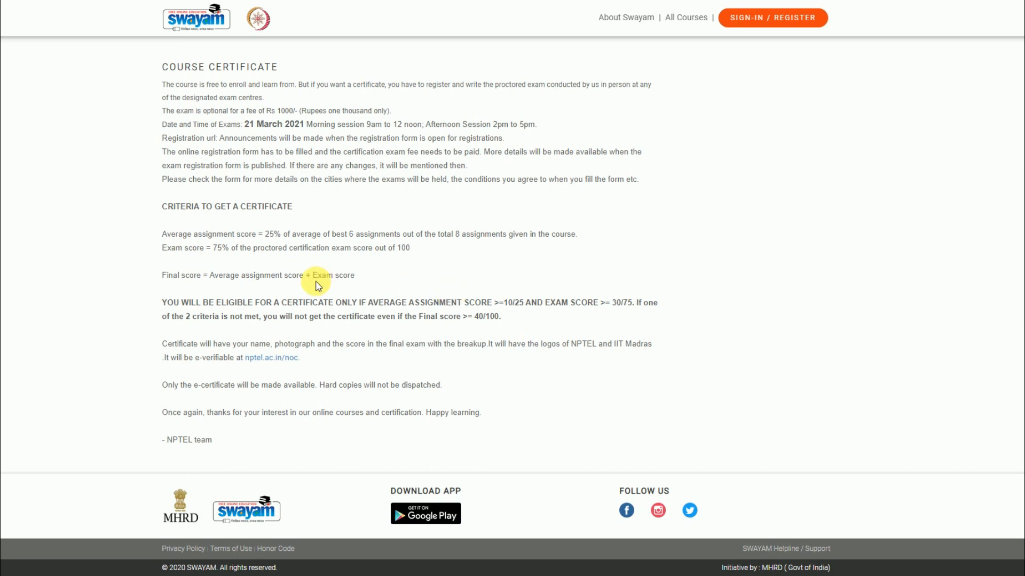
{"action": "mouse_move", "coordinate": [370, 293]}
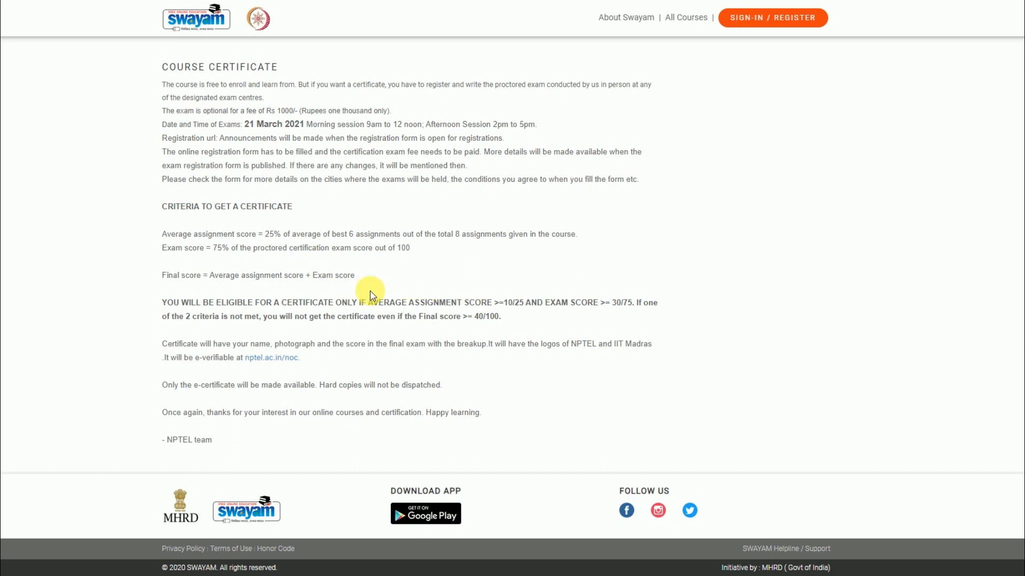
{"action": "mouse_move", "coordinate": [424, 291]}
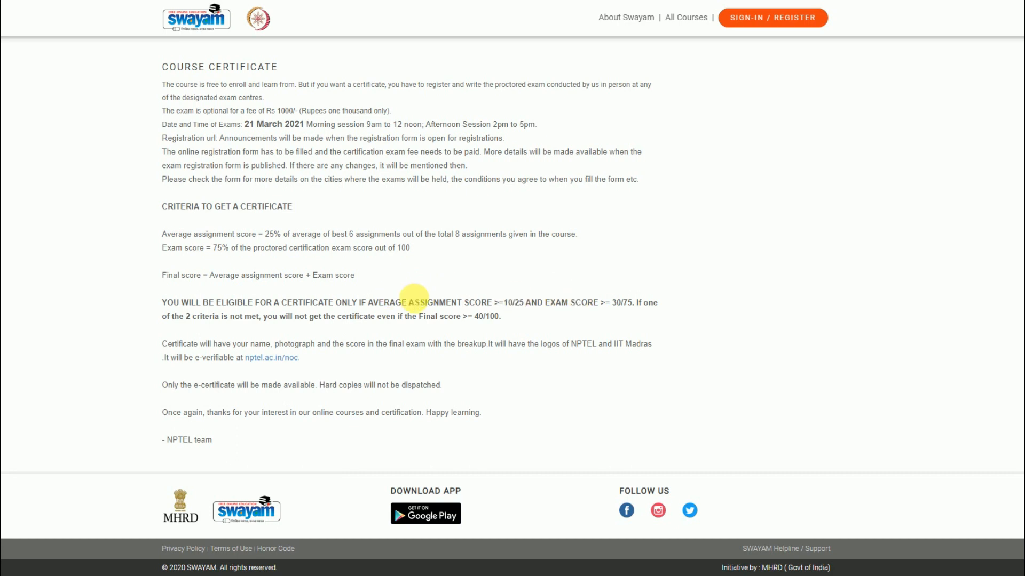
{"action": "mouse_move", "coordinate": [630, 307]}
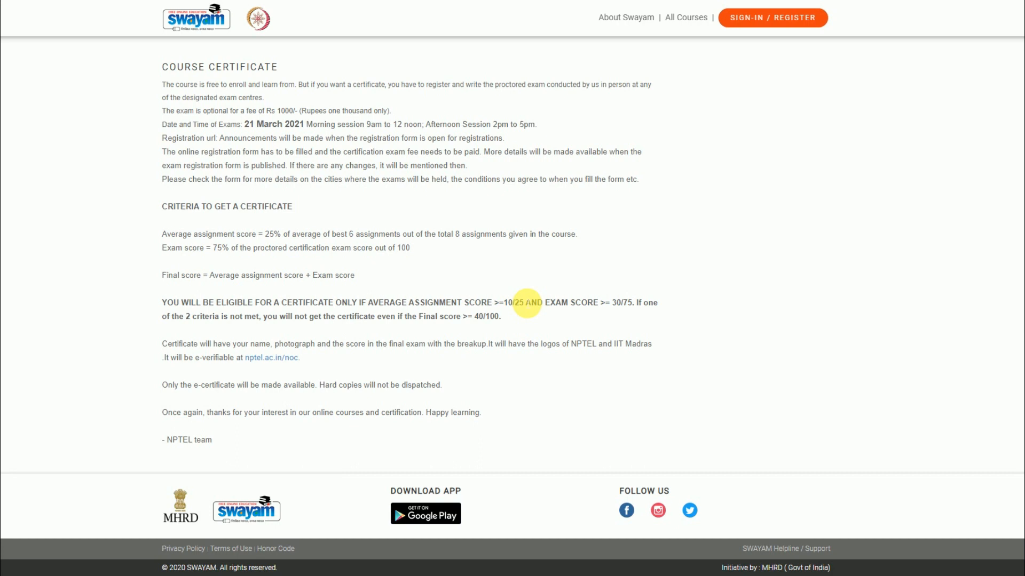
{"action": "scroll", "scroll_direction": "up", "scroll_amount": 3}
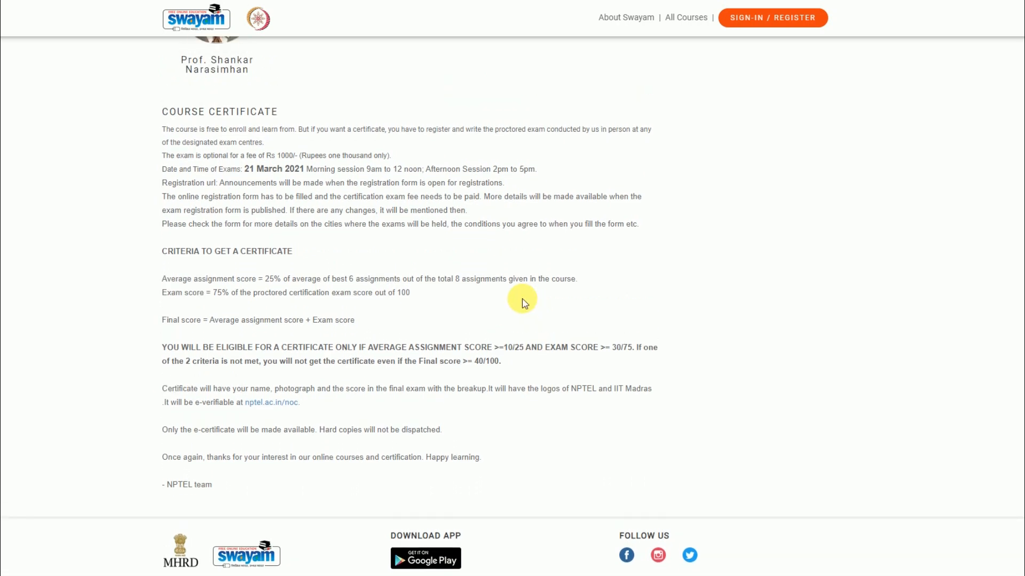
{"action": "scroll", "scroll_direction": "up", "scroll_amount": 3}
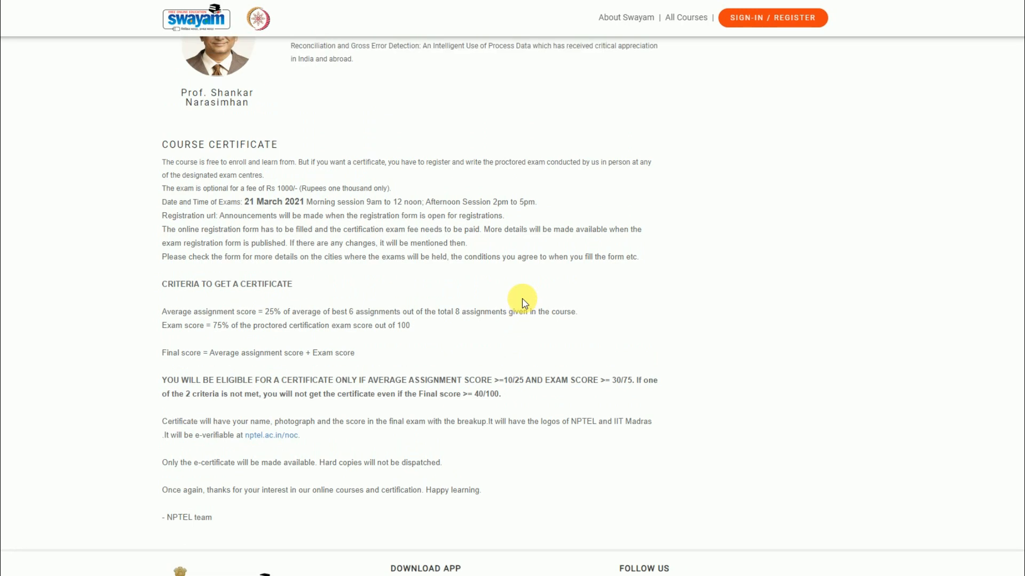
{"action": "scroll", "scroll_direction": "up", "scroll_amount": 3}
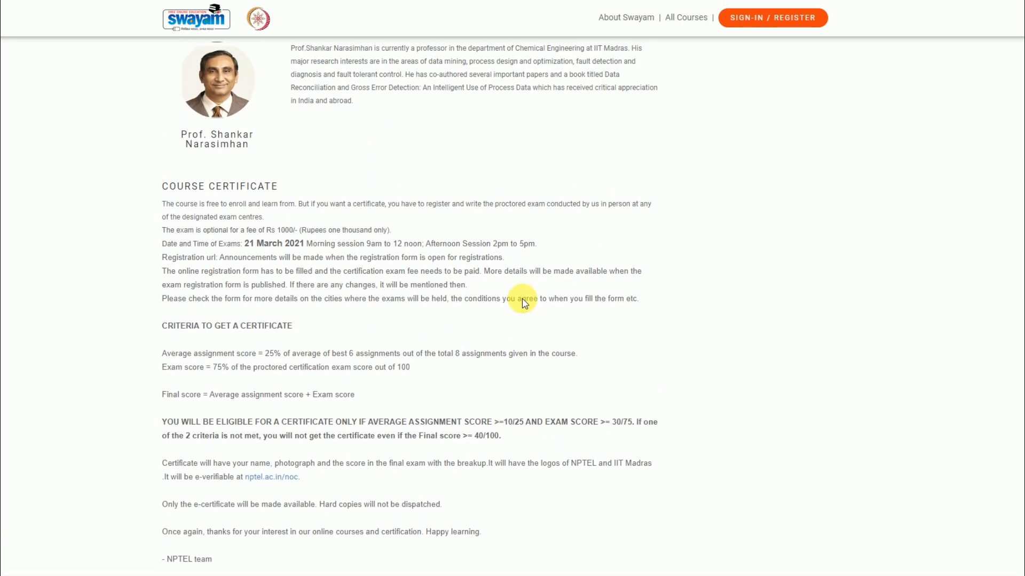
{"action": "scroll", "scroll_direction": "up", "scroll_amount": 3}
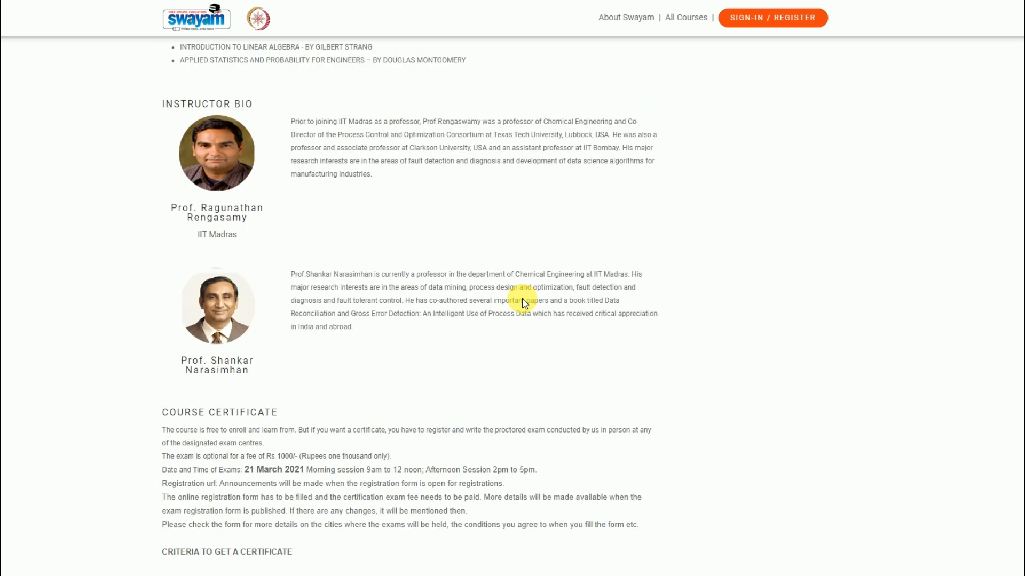
{"action": "scroll", "scroll_direction": "up", "scroll_amount": 3}
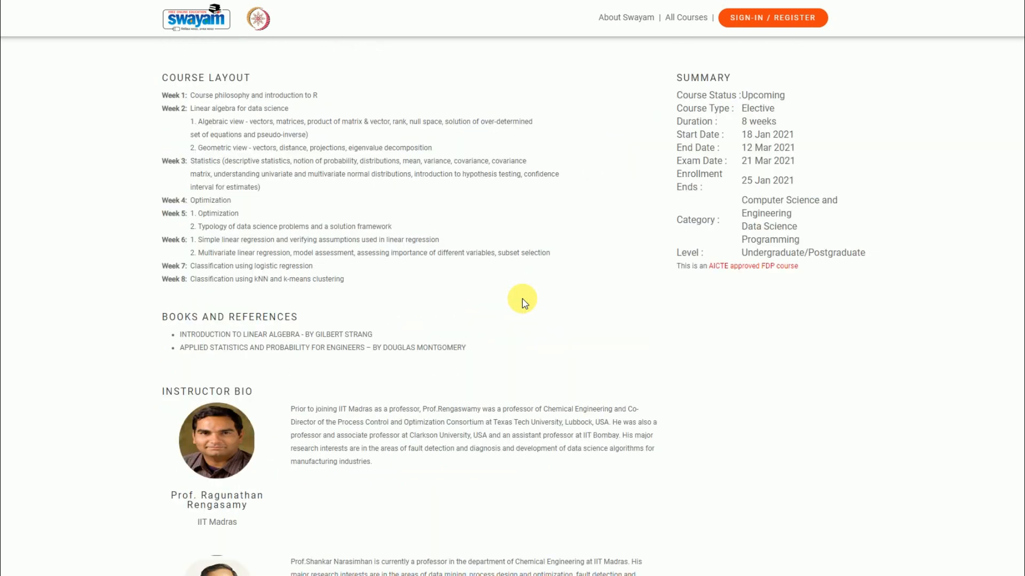
{"action": "scroll", "scroll_direction": "up", "scroll_amount": 3}
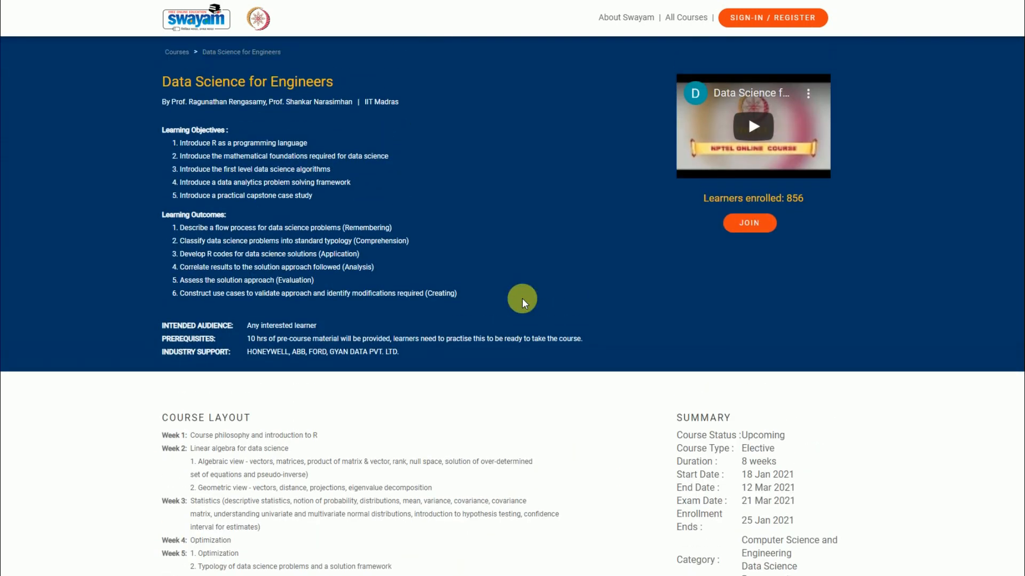